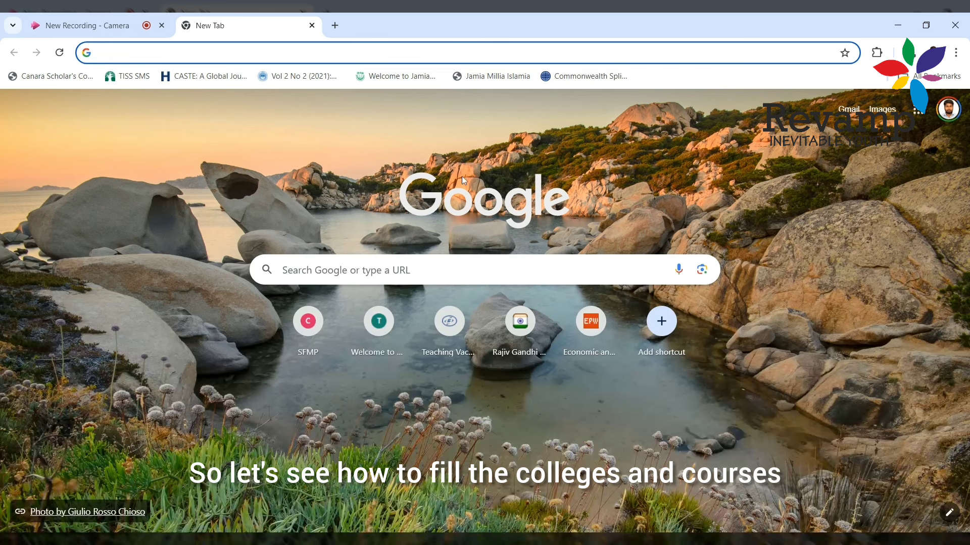
pyautogui.moveTo(270, 149)
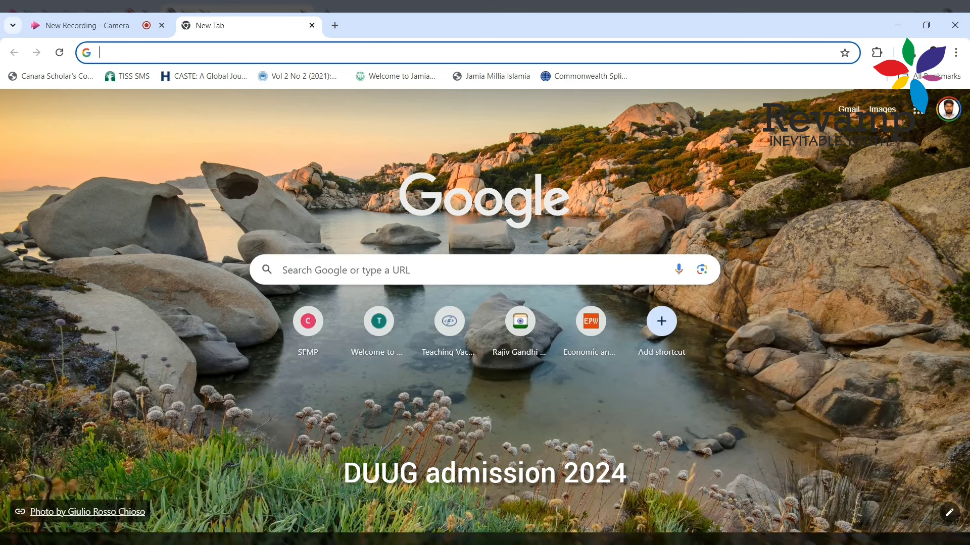
# - Search Google for 'du ug admission 2024'
pyautogui.write('du ug admission 2024')
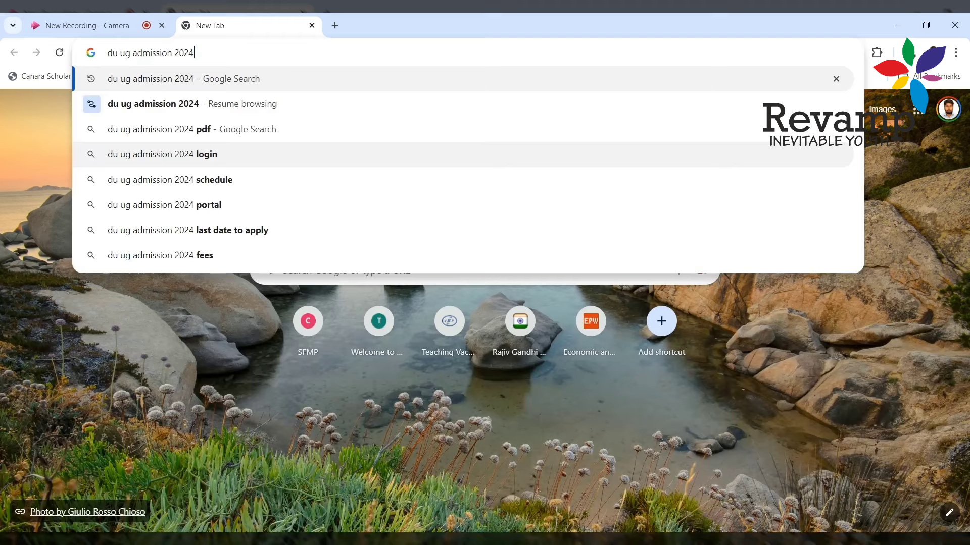
pyautogui.press('Enter')
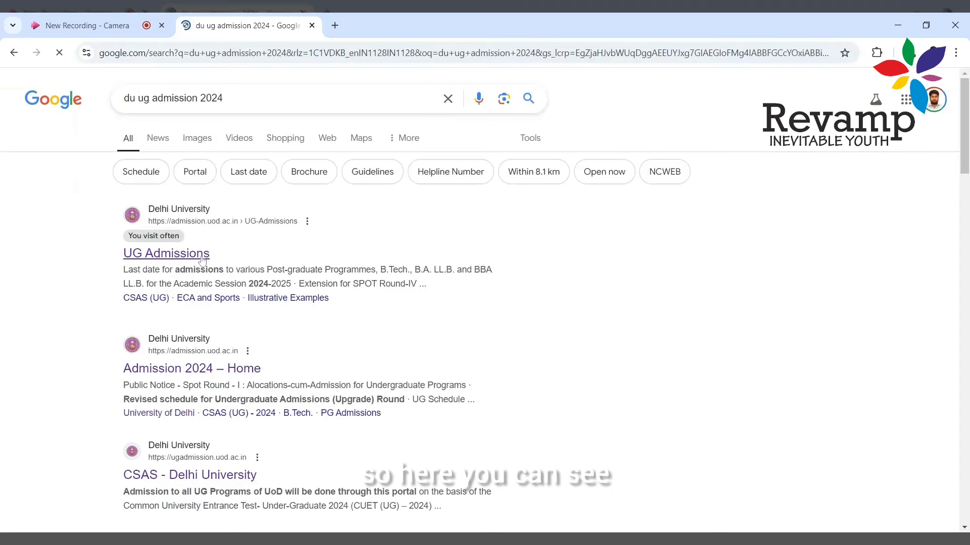
# - Go to the official DU UG Admissions page and scroll to the mop-up registration link
pyautogui.click(166, 254)
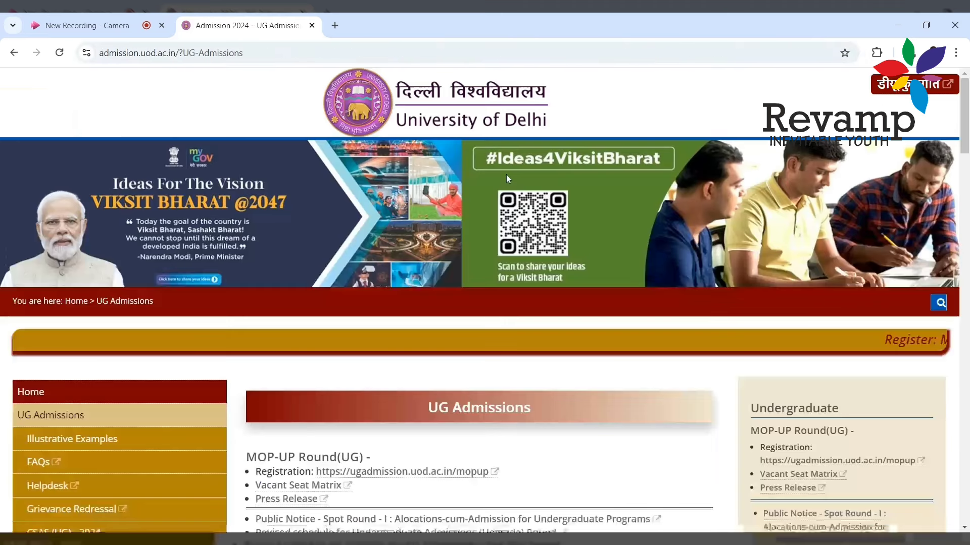
pyautogui.scroll(-3)
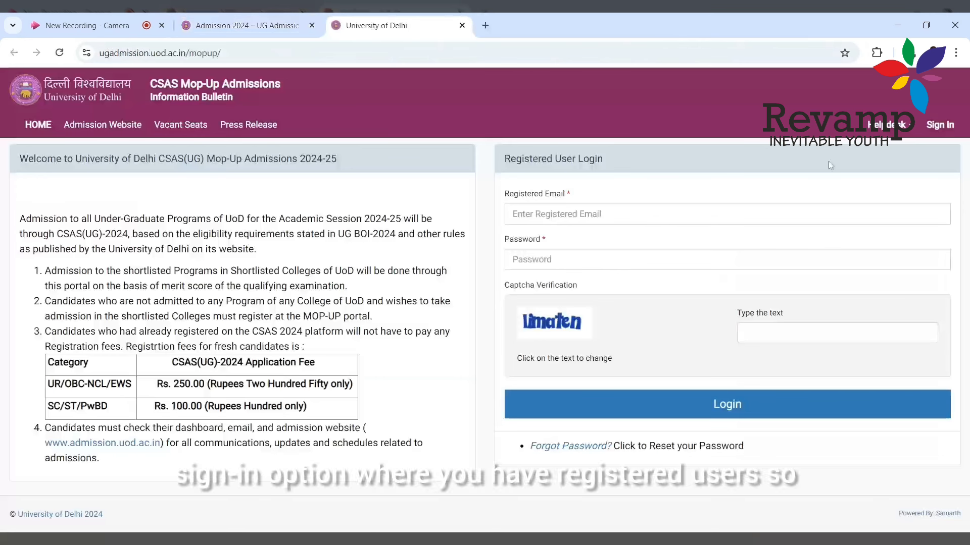
pyautogui.moveTo(556, 169)
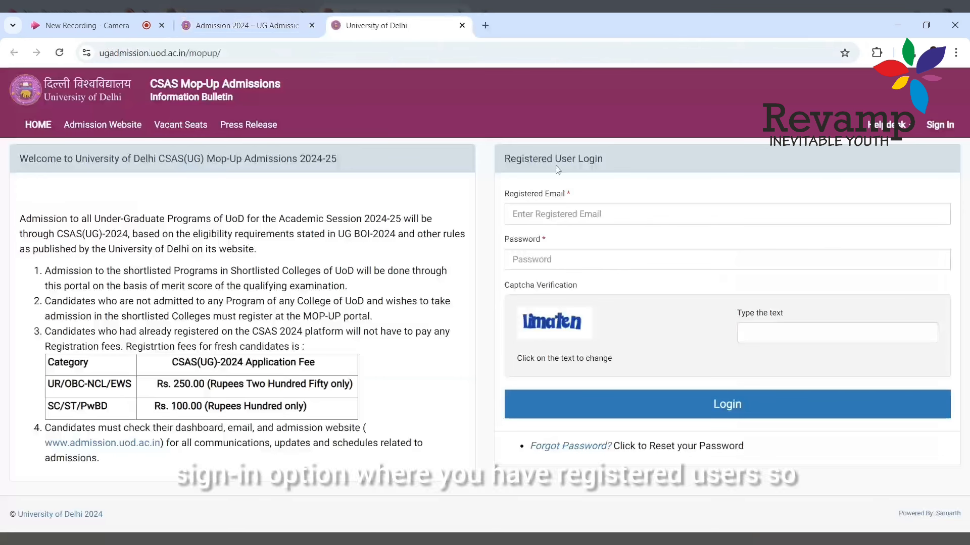
pyautogui.moveTo(365, 204)
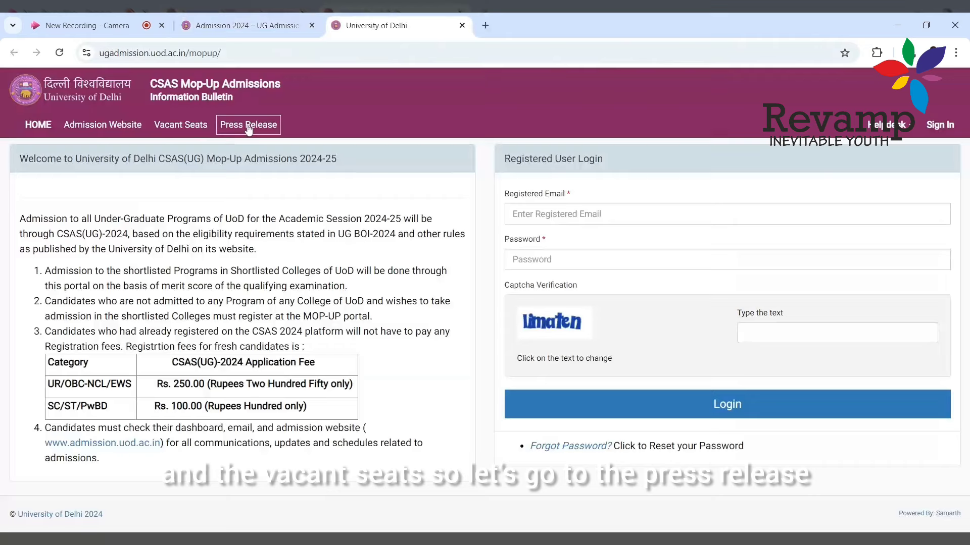
# - Read the mop-up press release PDF down to the Schedule for Mop-up Admission Round table
pyautogui.click(249, 125)
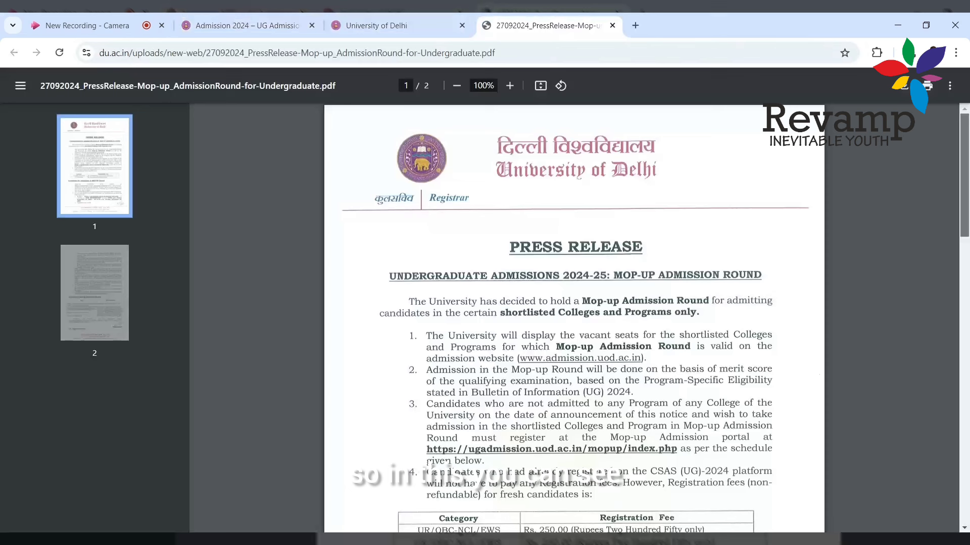
pyautogui.scroll(-3)
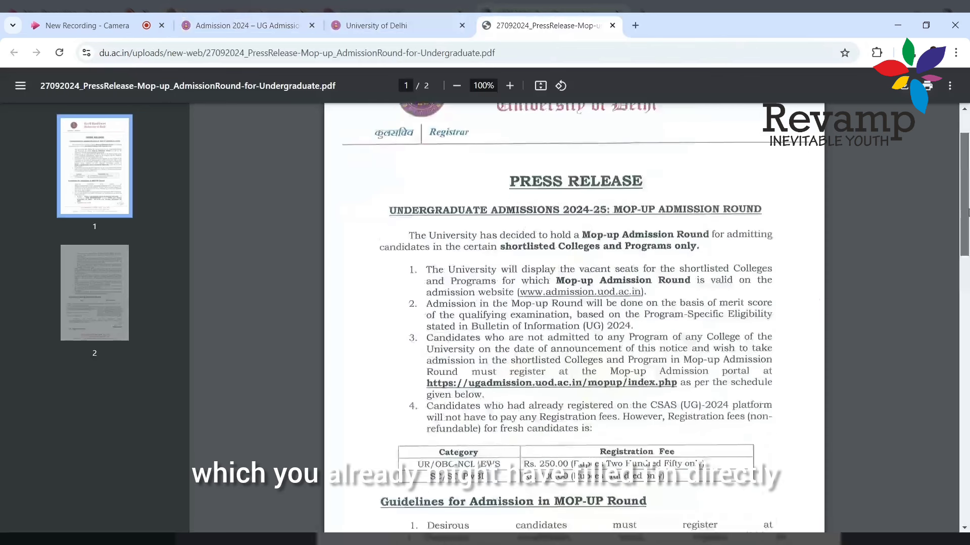
pyautogui.scroll(-3)
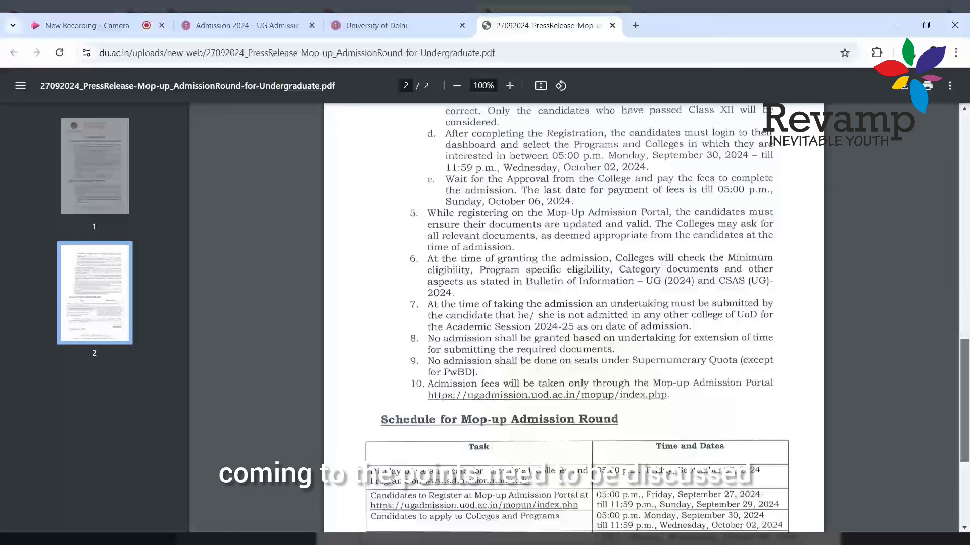
pyautogui.scroll(-3)
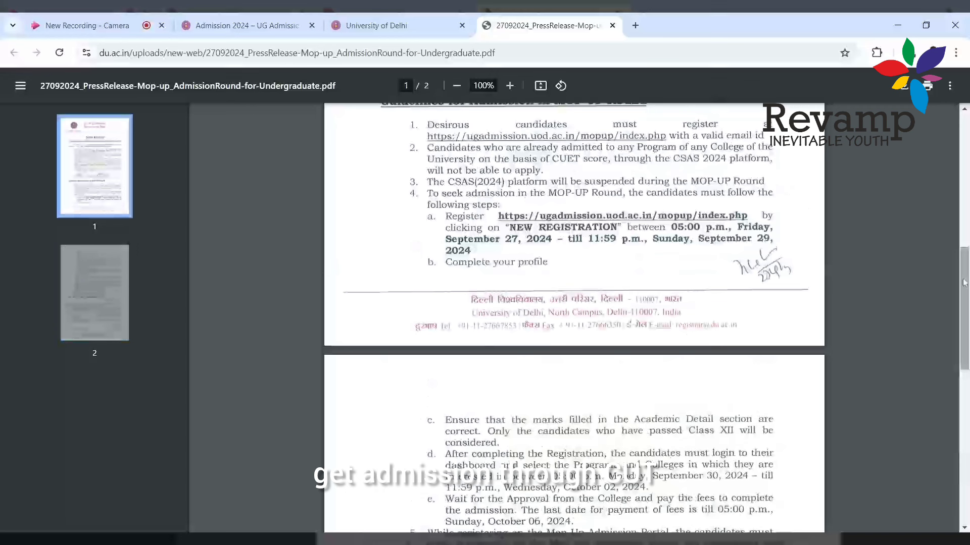
pyautogui.scroll(-3)
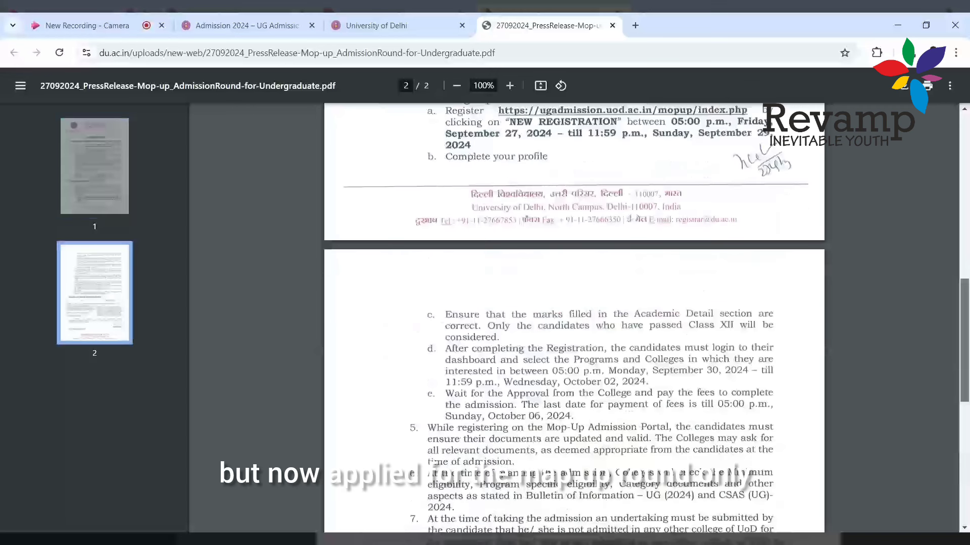
pyautogui.scroll(-3)
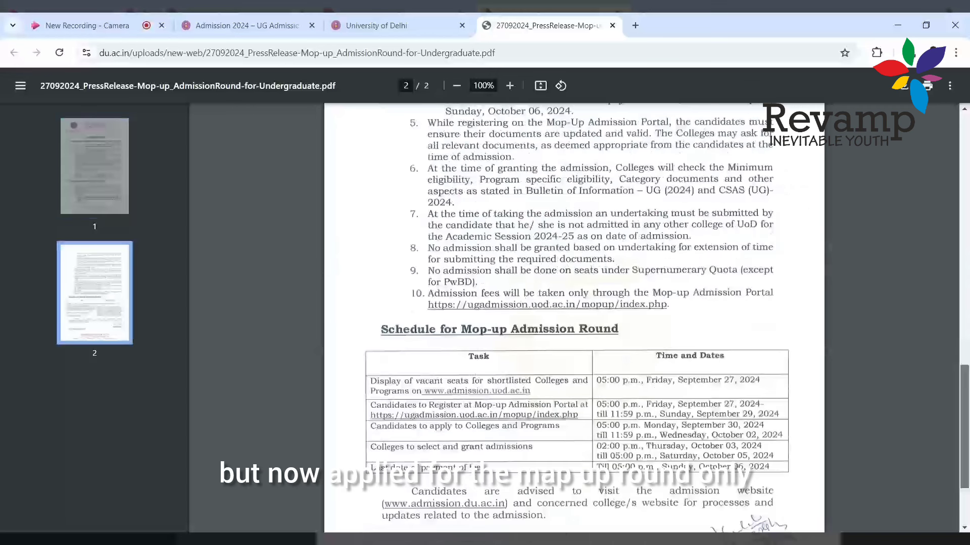
pyautogui.scroll(-3)
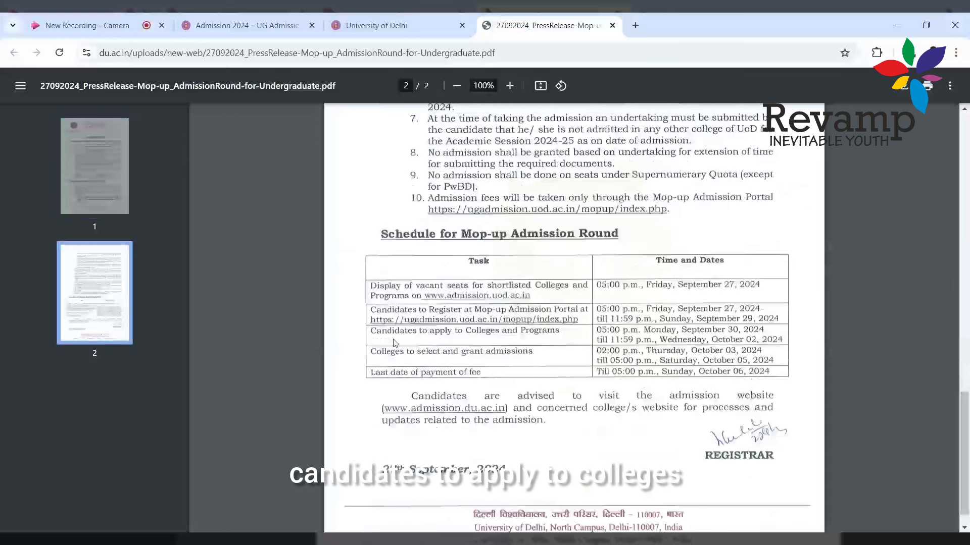
pyautogui.moveTo(470, 340)
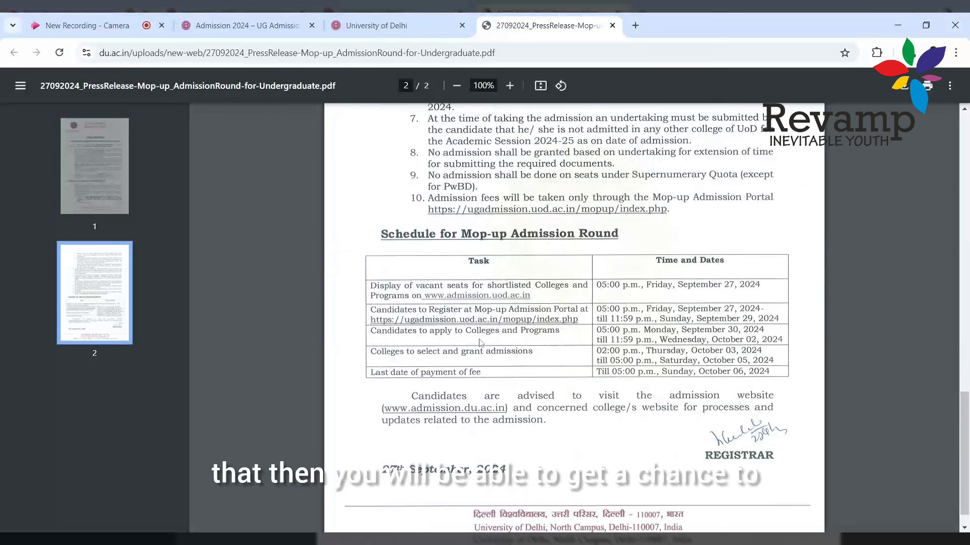
pyautogui.moveTo(537, 363)
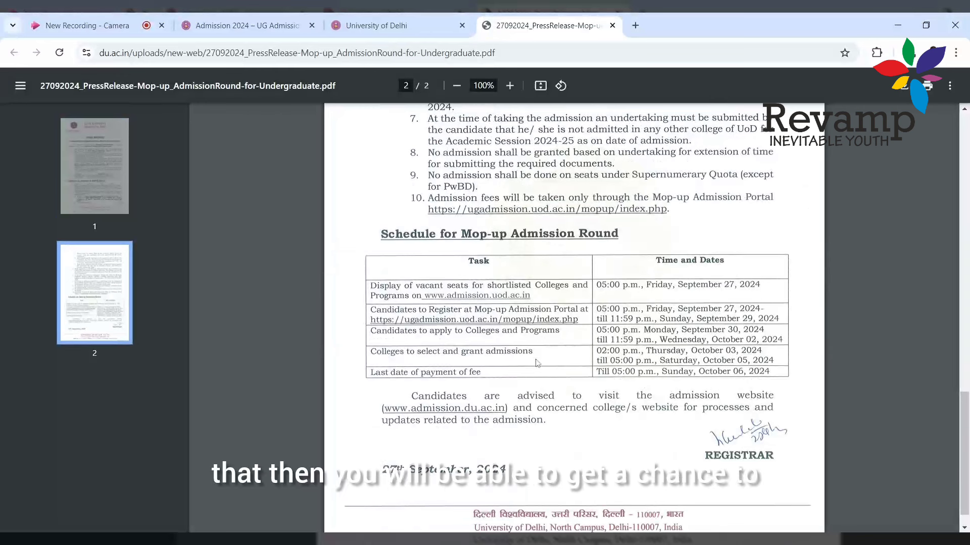
pyautogui.moveTo(555, 362)
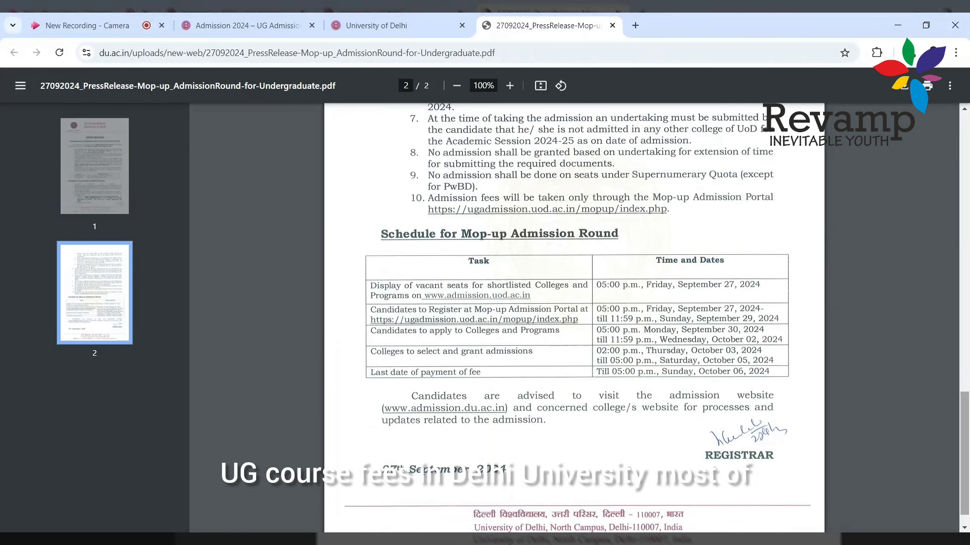
pyautogui.scroll(-3)
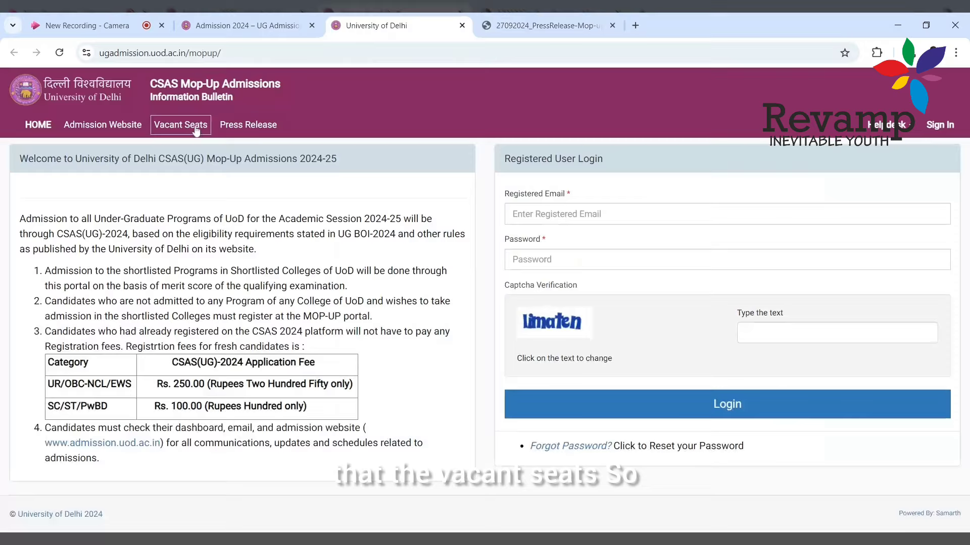
# - View the shortlisted colleges and vacant seats PDF, scrolling through its first pages
pyautogui.click(179, 125)
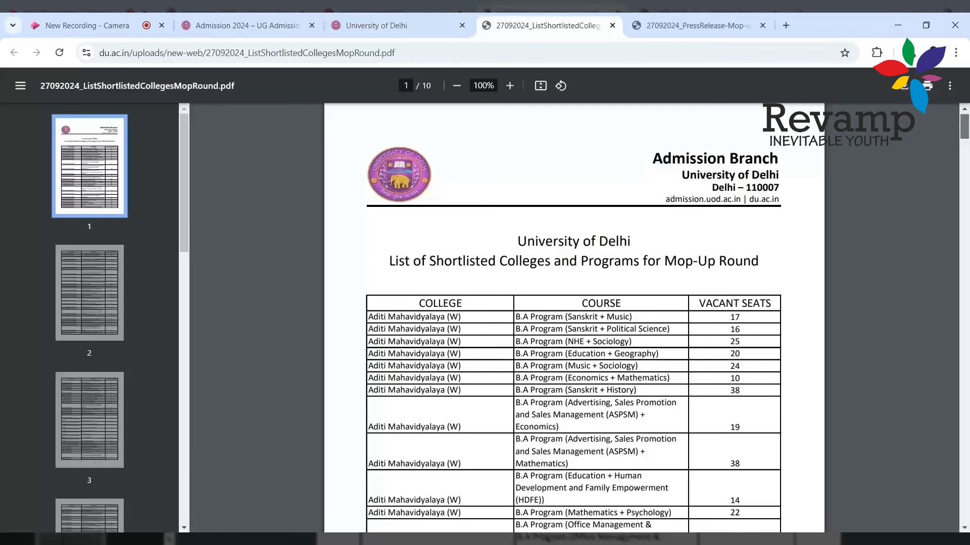
pyautogui.scroll(-3)
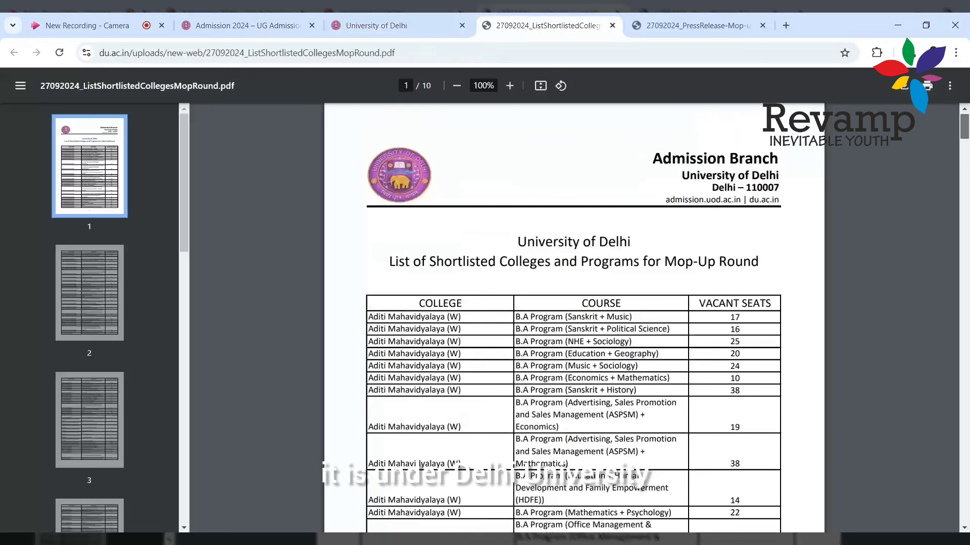
pyautogui.scroll(-3)
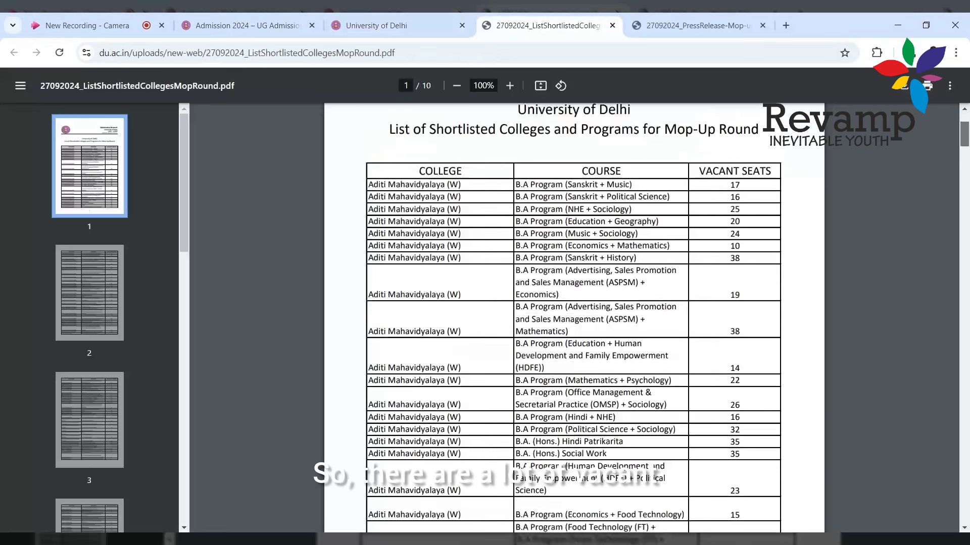
pyautogui.scroll(-3)
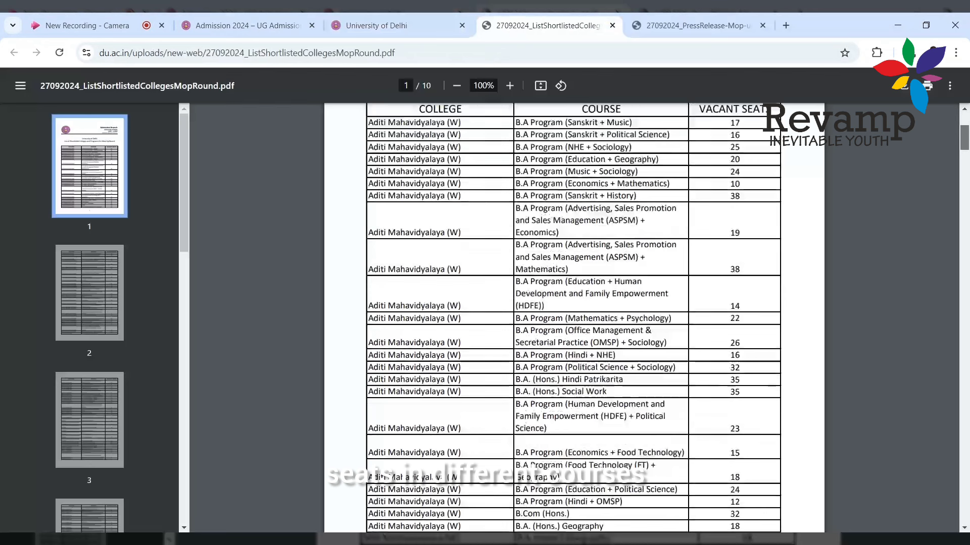
pyautogui.scroll(-3)
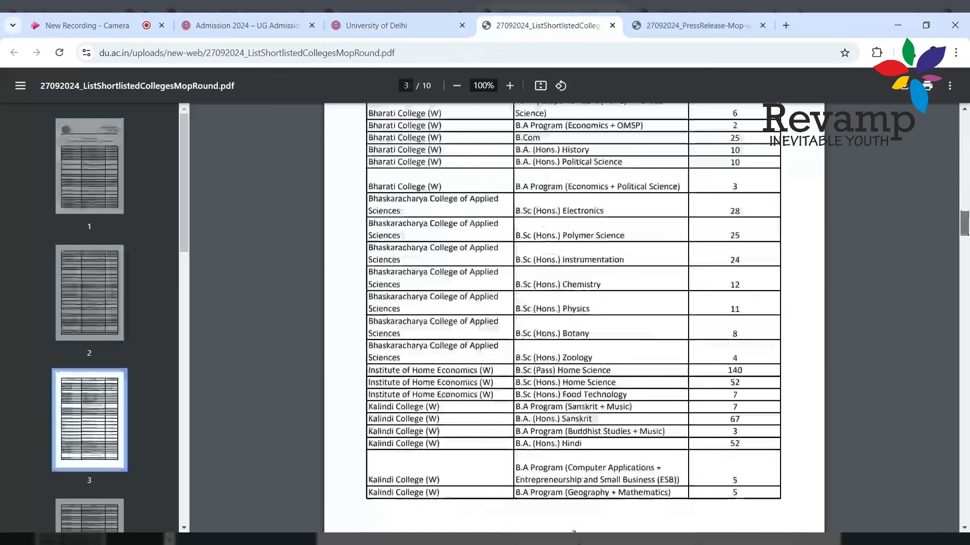
pyautogui.scroll(-3)
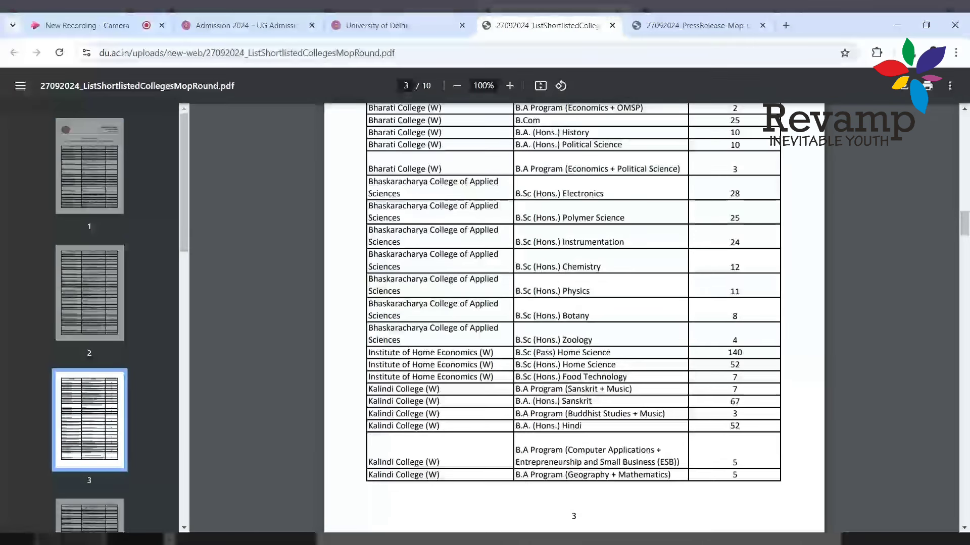
pyautogui.scroll(-3)
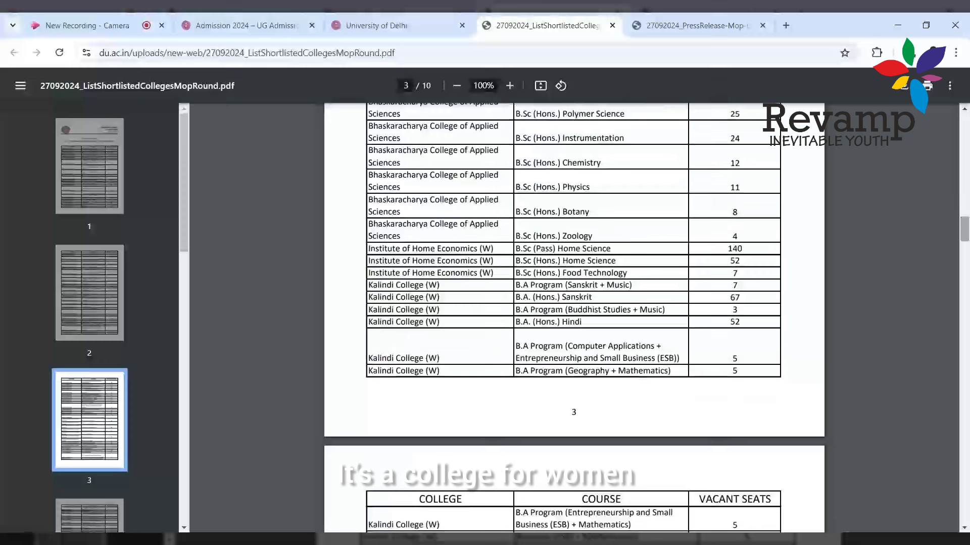
pyautogui.scroll(-3)
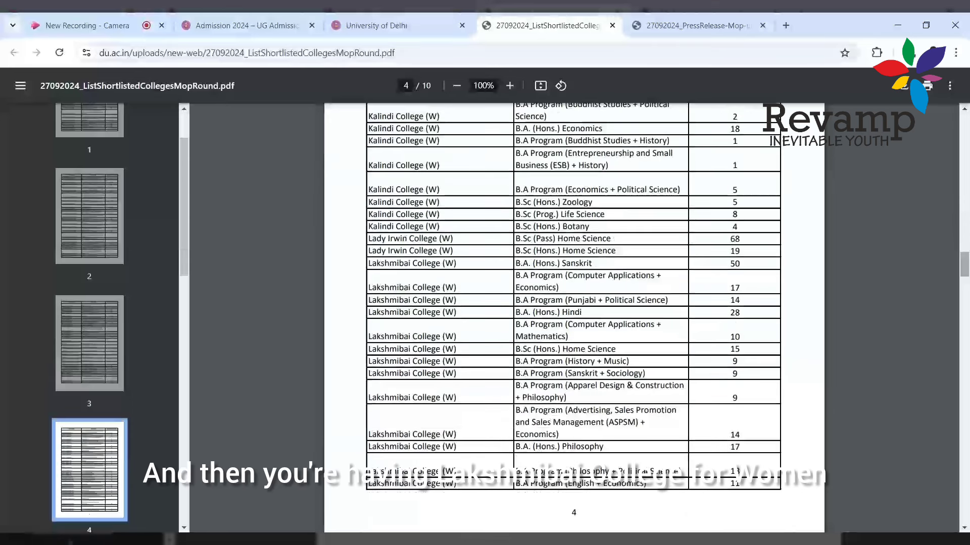
pyautogui.scroll(-3)
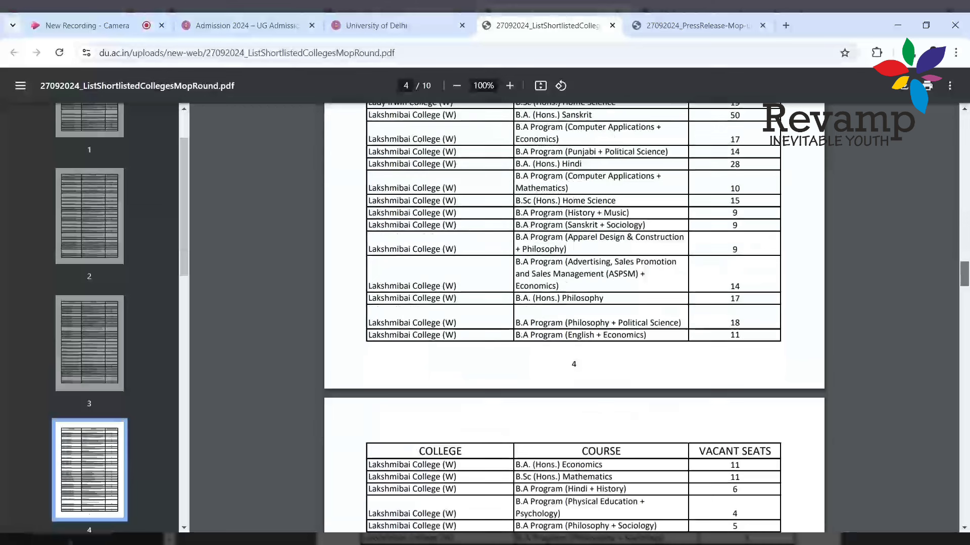
pyautogui.scroll(-3)
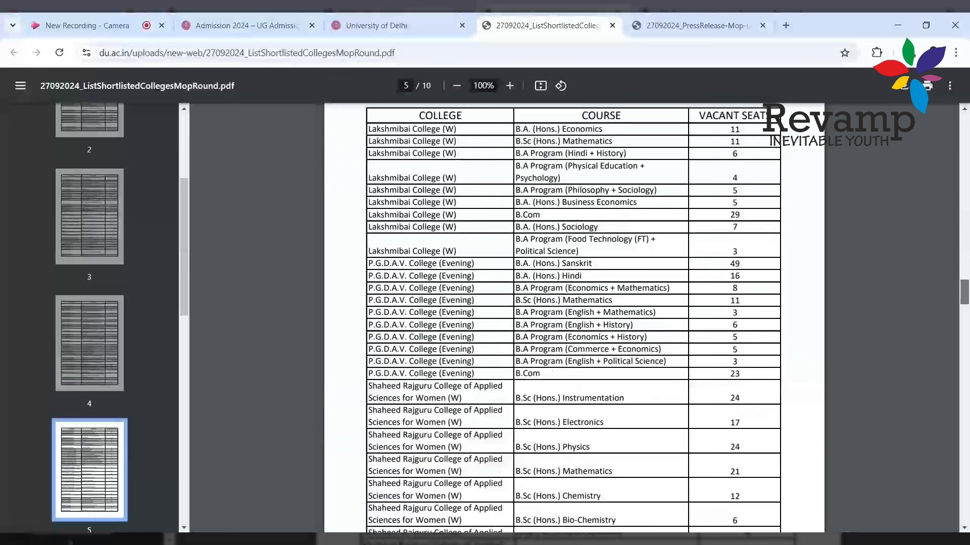
# - Continue through pages 5–9 of the shortlisted colleges list and return to page 1
pyautogui.scroll(-3)
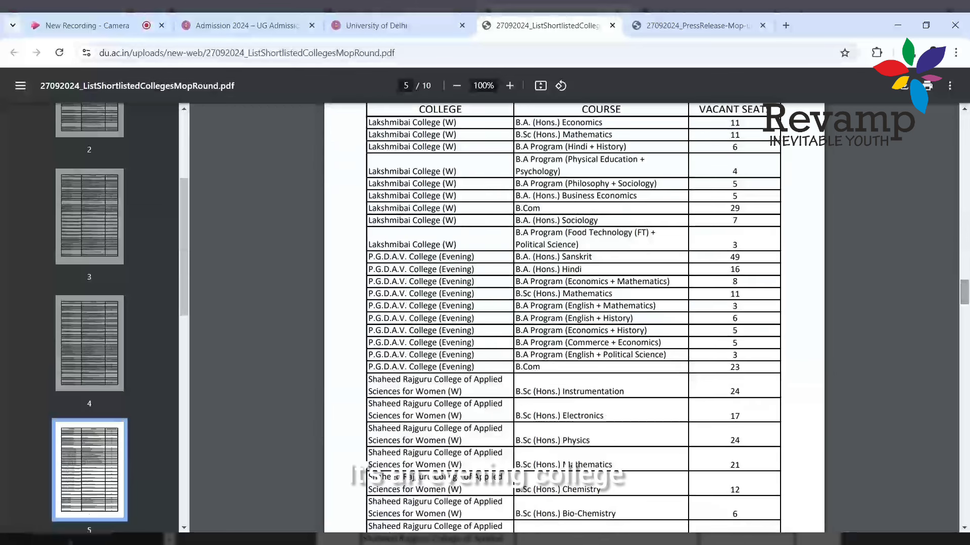
pyautogui.scroll(-3)
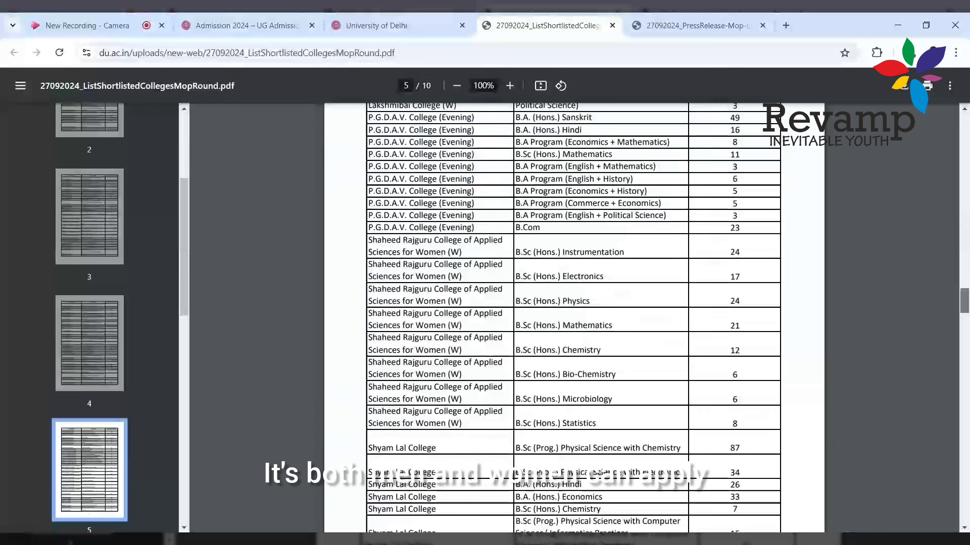
pyautogui.scroll(-3)
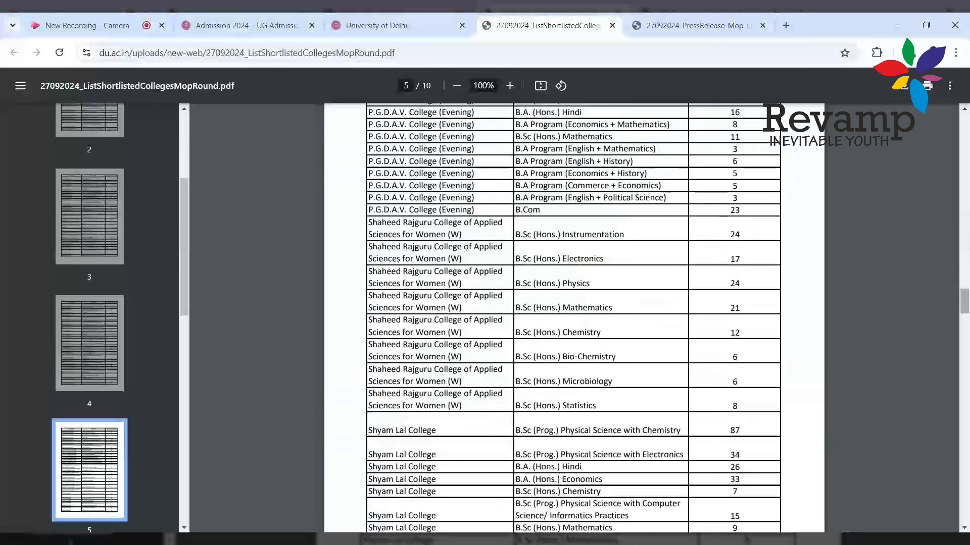
pyautogui.scroll(-3)
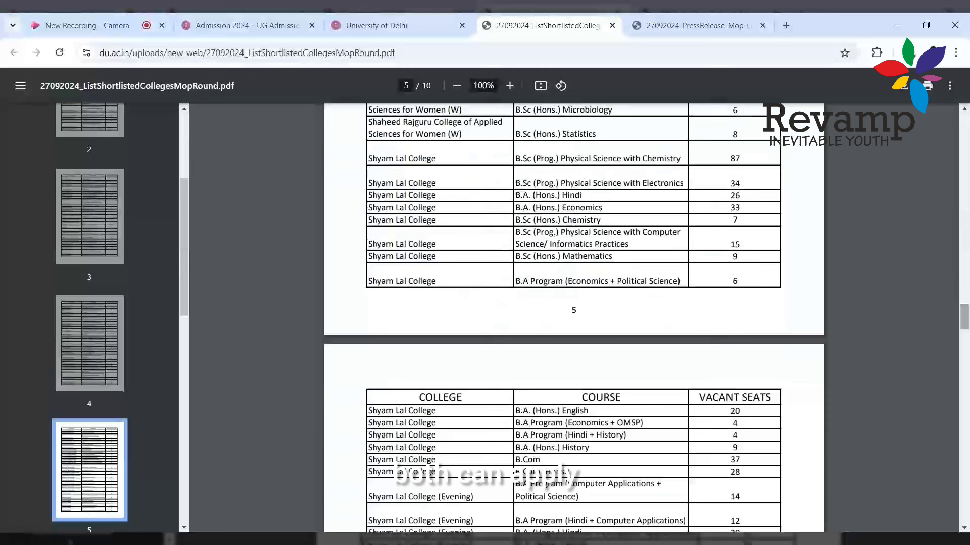
pyautogui.scroll(-3)
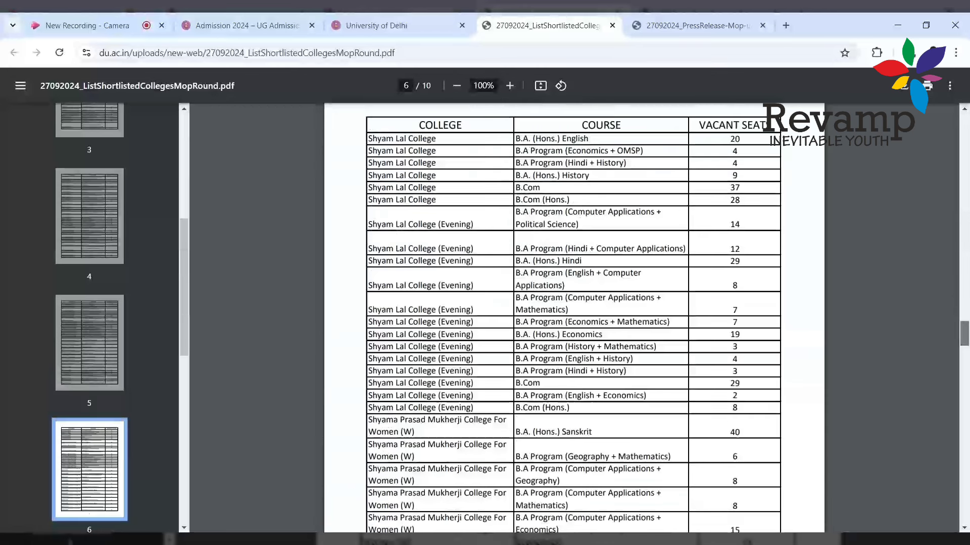
pyautogui.scroll(-3)
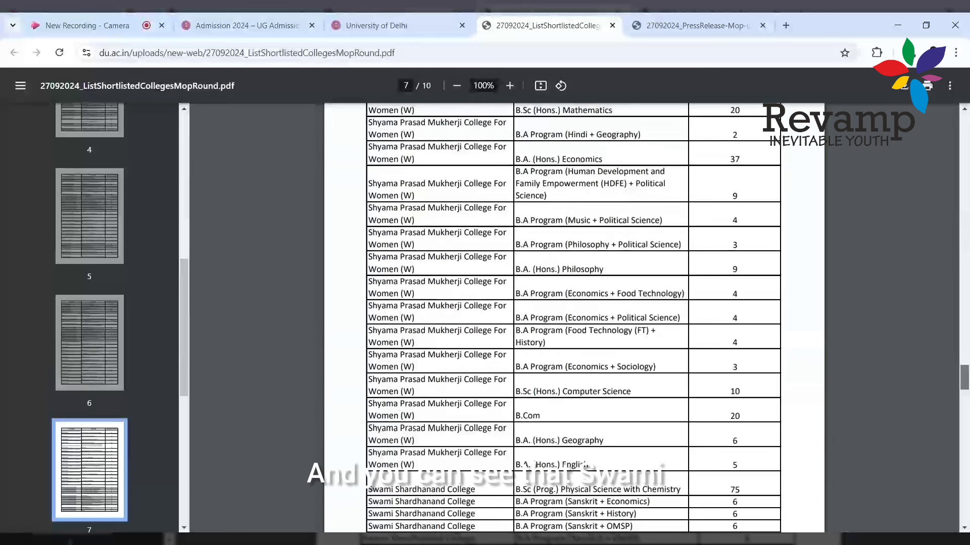
pyautogui.scroll(-3)
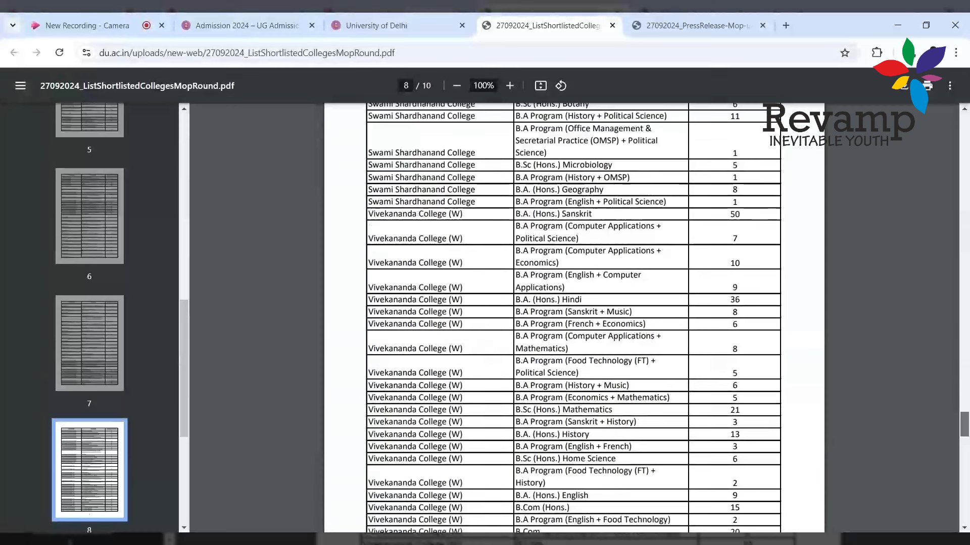
pyautogui.scroll(-3)
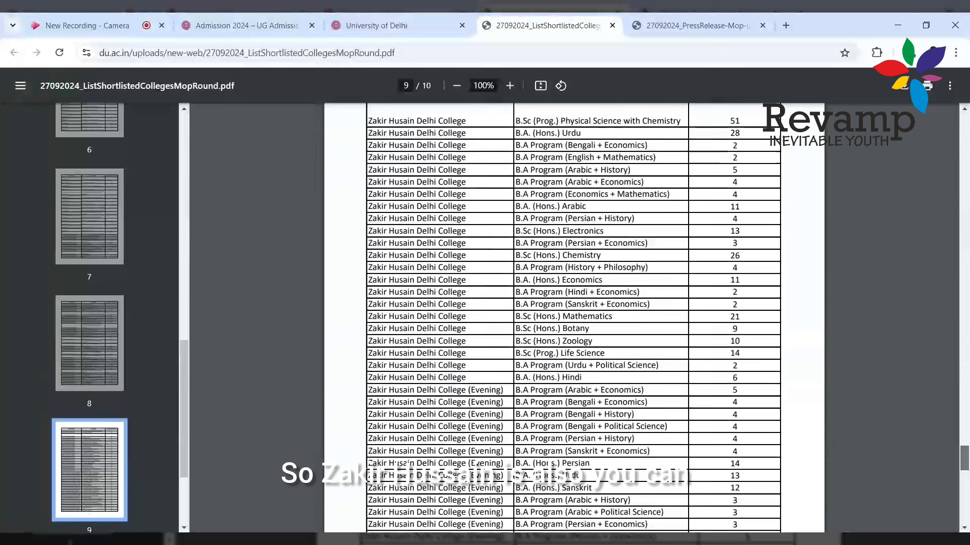
pyautogui.scroll(-3)
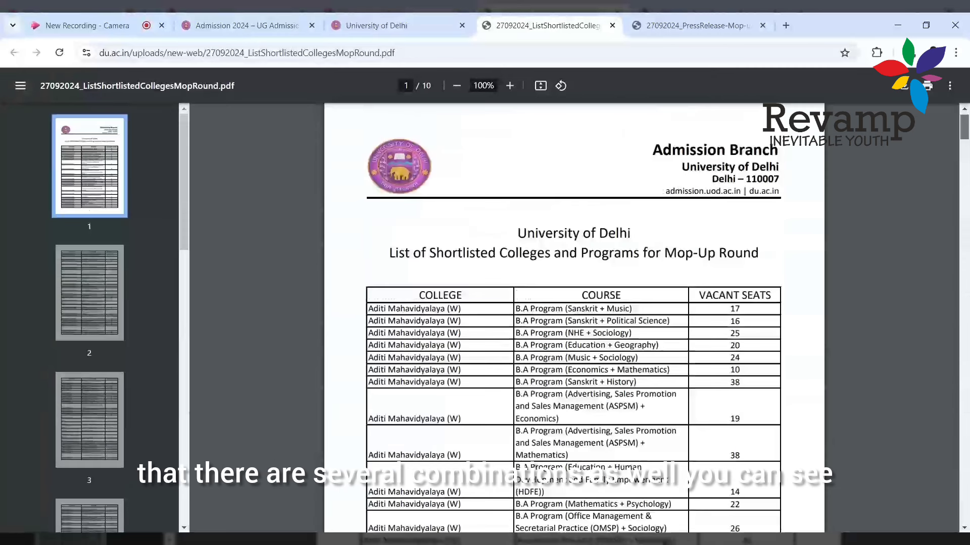
# - Review the Aditi Mahavidyalaya programs on page 1, then return to the Mop-Up portal login
pyautogui.scroll(-3)
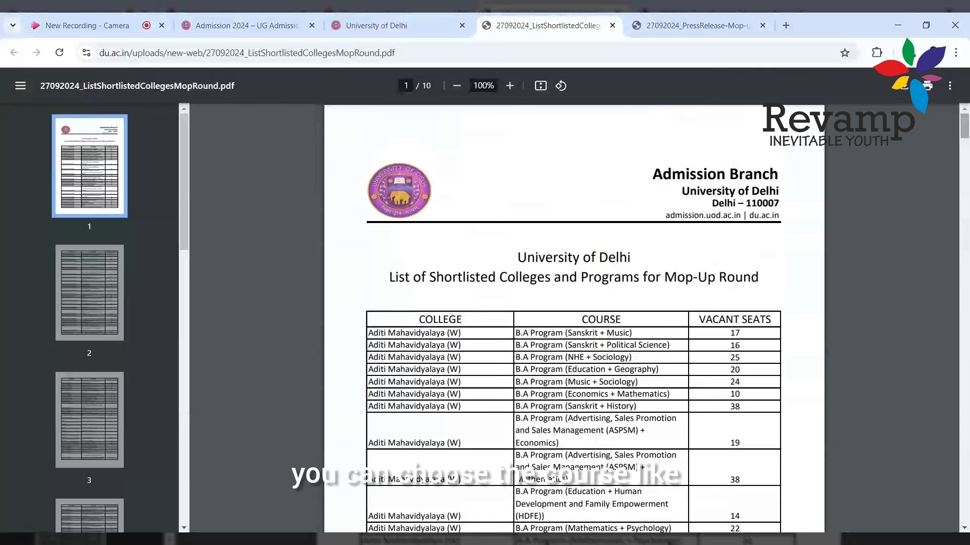
pyautogui.scroll(-3)
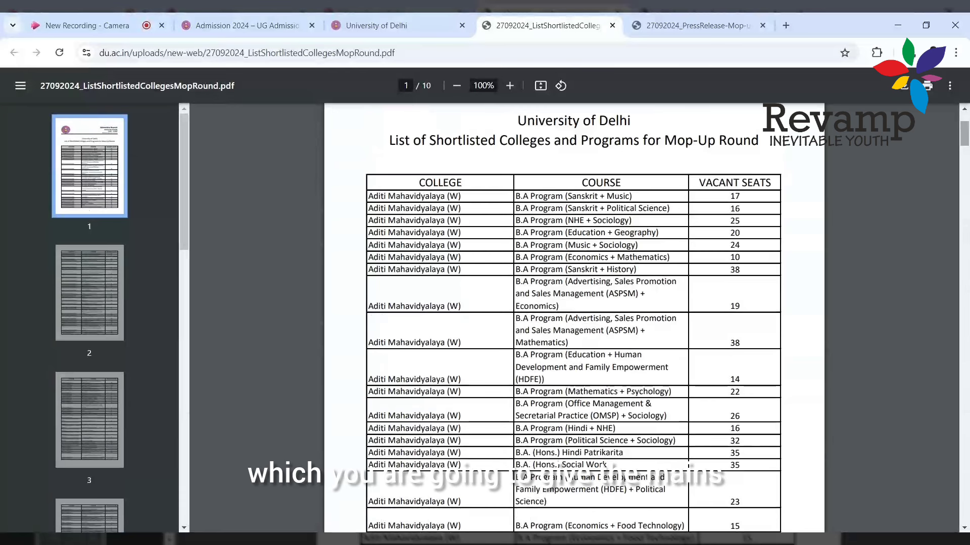
pyautogui.scroll(-3)
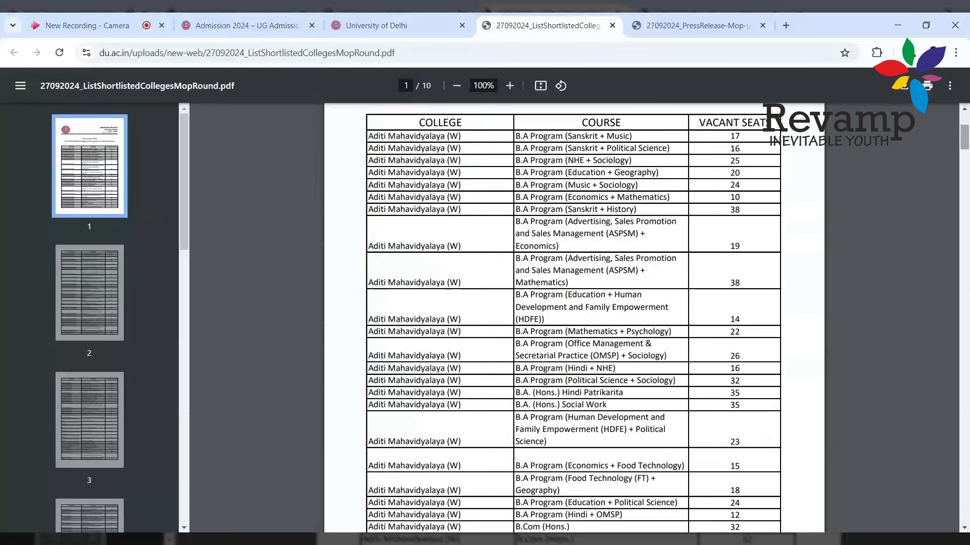
pyautogui.scroll(-3)
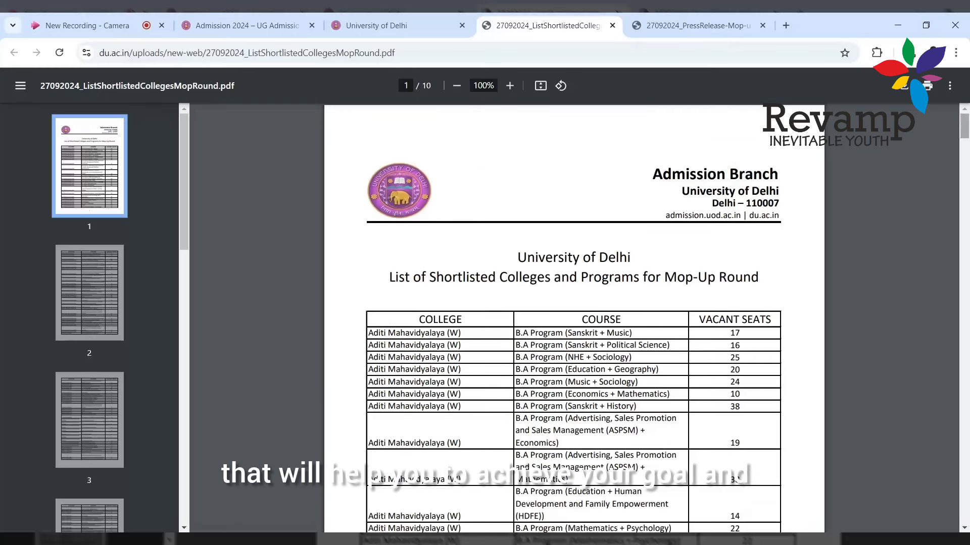
pyautogui.click(383, 26)
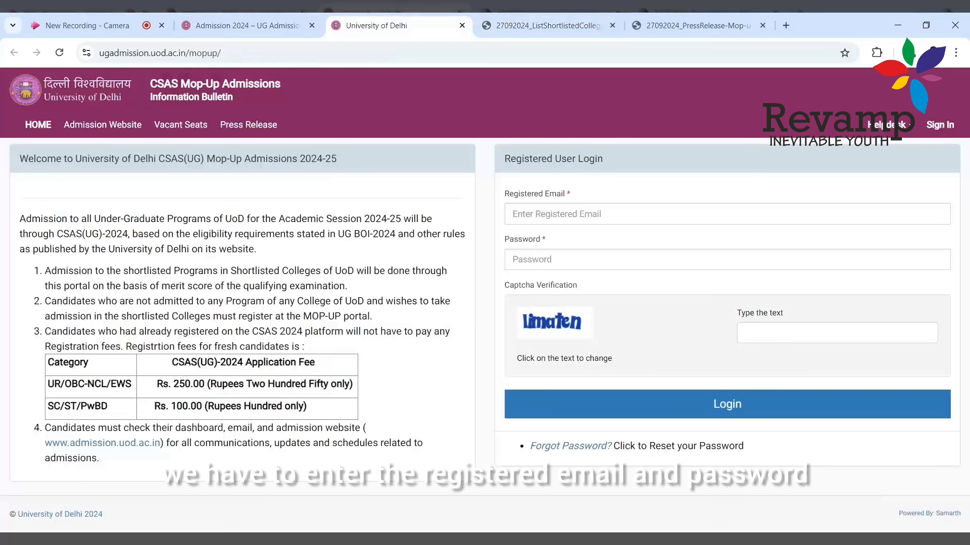
# - Sign in with the registered email, password and captcha to reach the dashboard
pyautogui.click(726, 404)
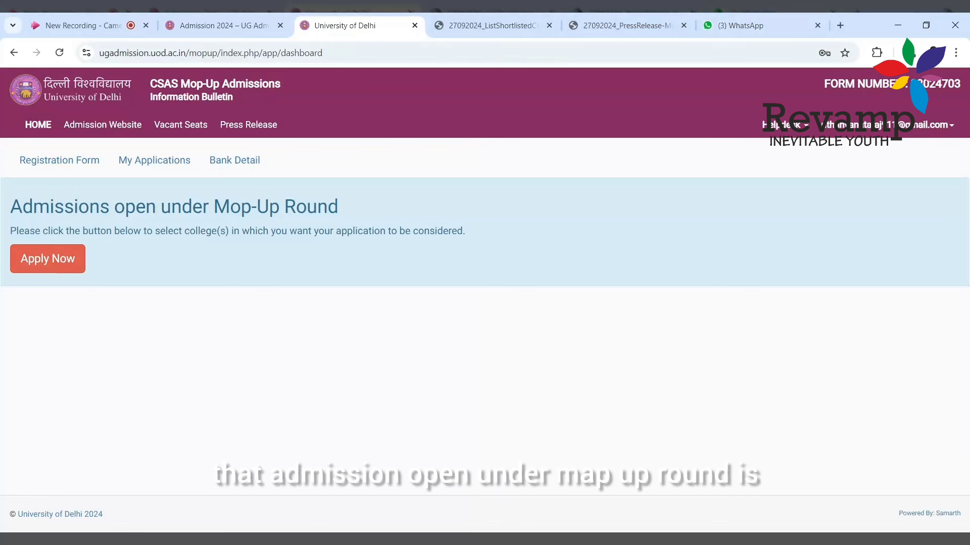
pyautogui.moveTo(312, 192)
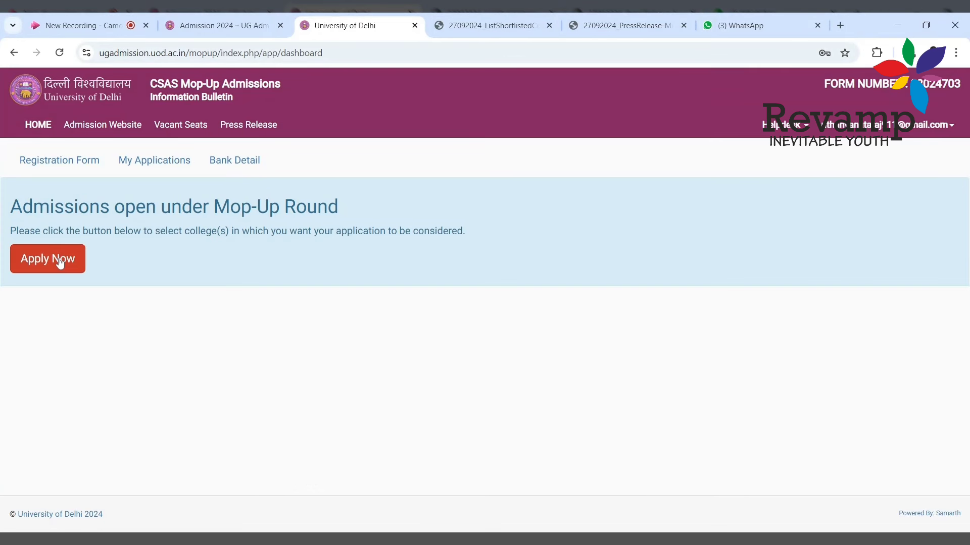
# - Start a new Apply in College(s) application and compare courses from Physical Education + Psychology to B.El.Ed
pyautogui.click(48, 258)
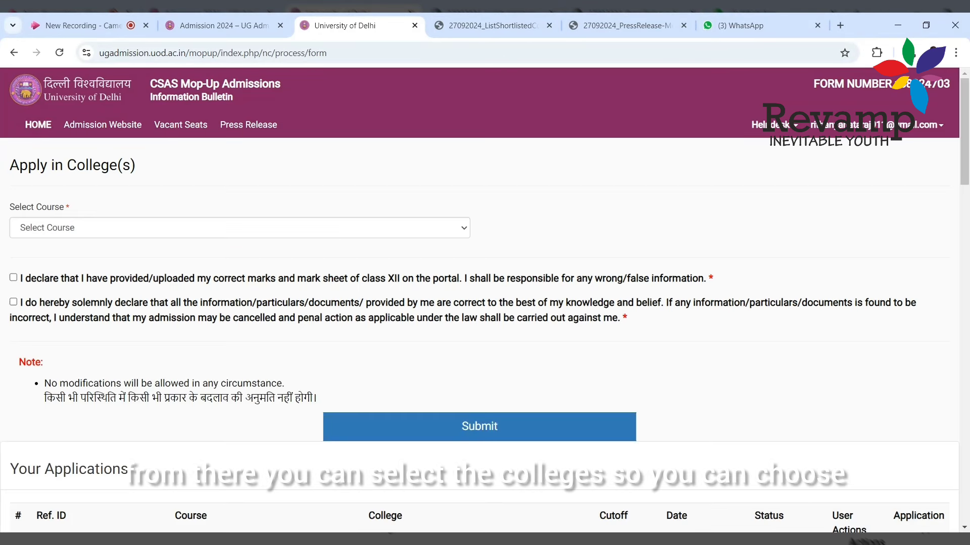
pyautogui.moveTo(125, 195)
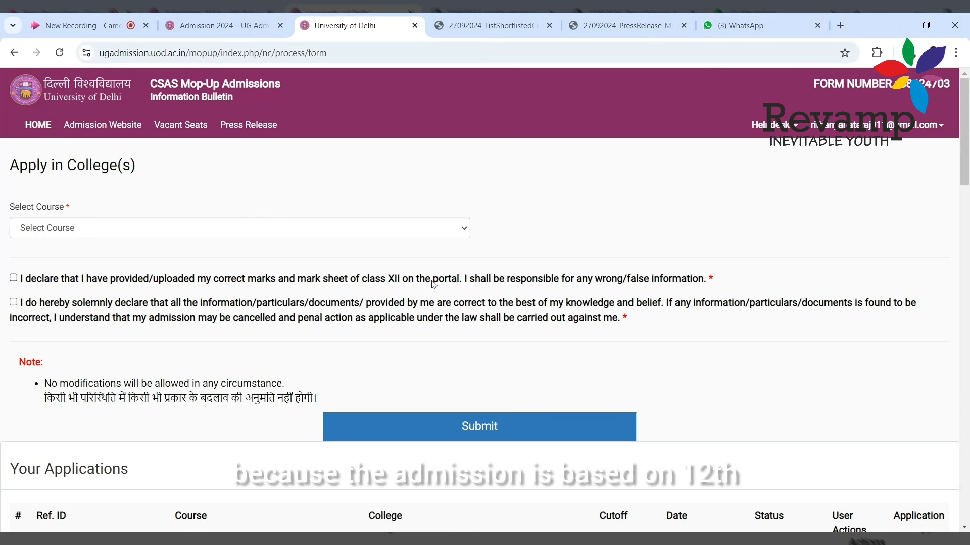
pyautogui.moveTo(95, 331)
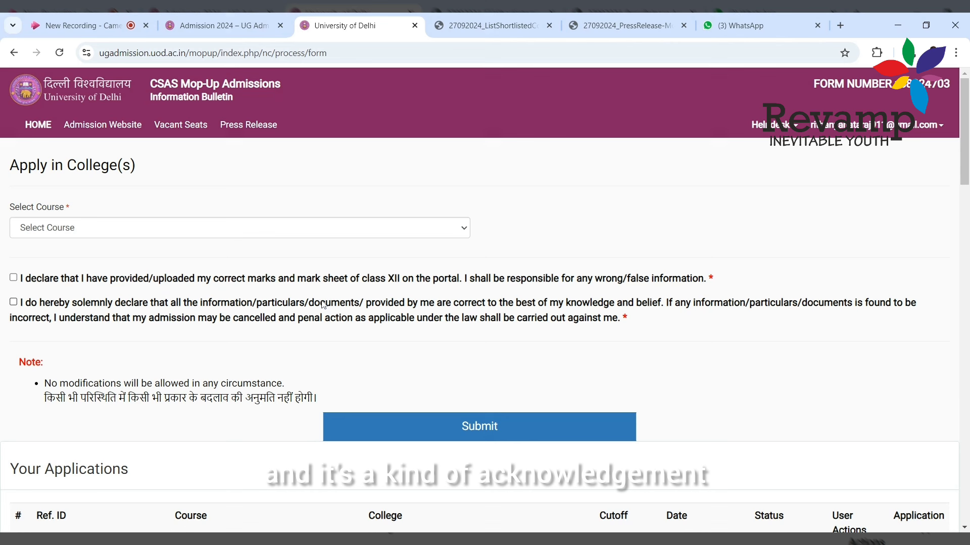
pyautogui.moveTo(312, 304)
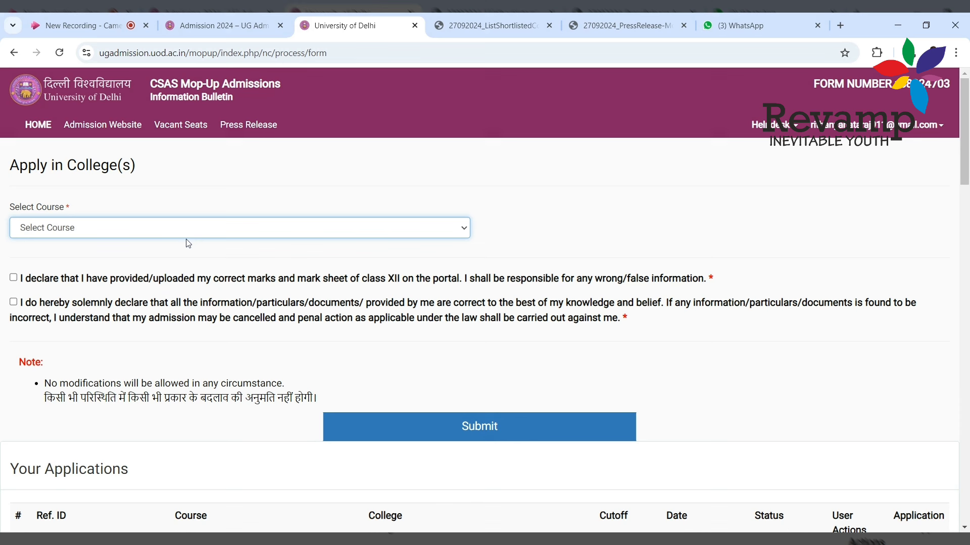
pyautogui.click(239, 227)
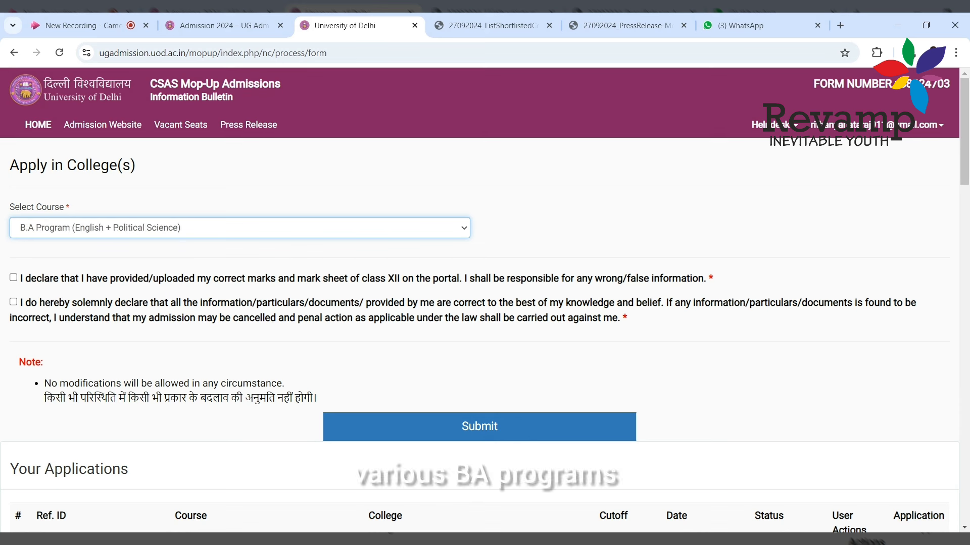
pyautogui.click(239, 227)
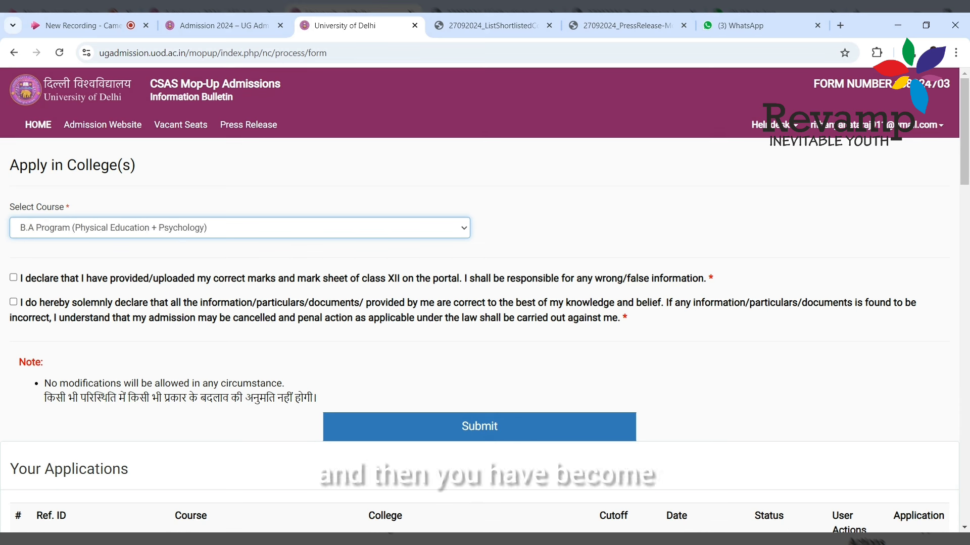
pyautogui.click(238, 227)
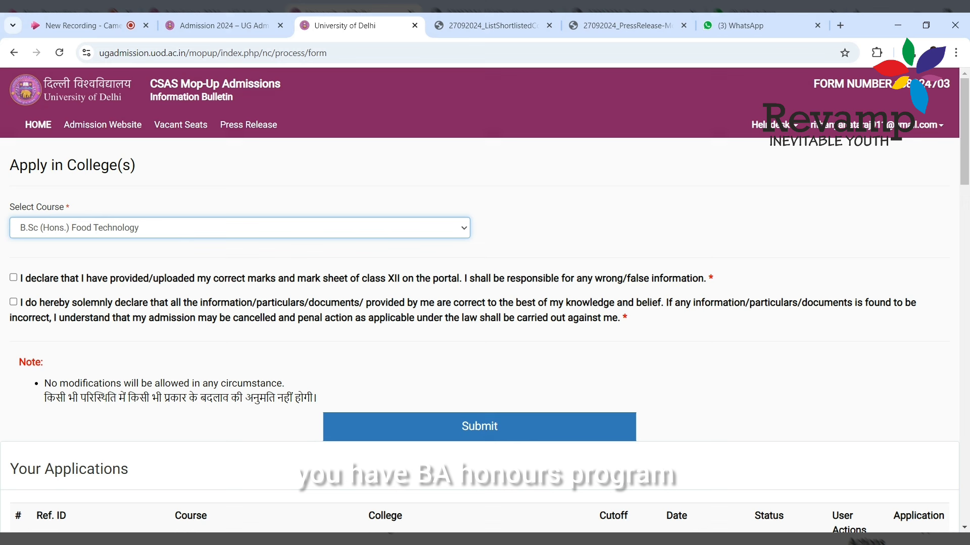
pyautogui.click(241, 227)
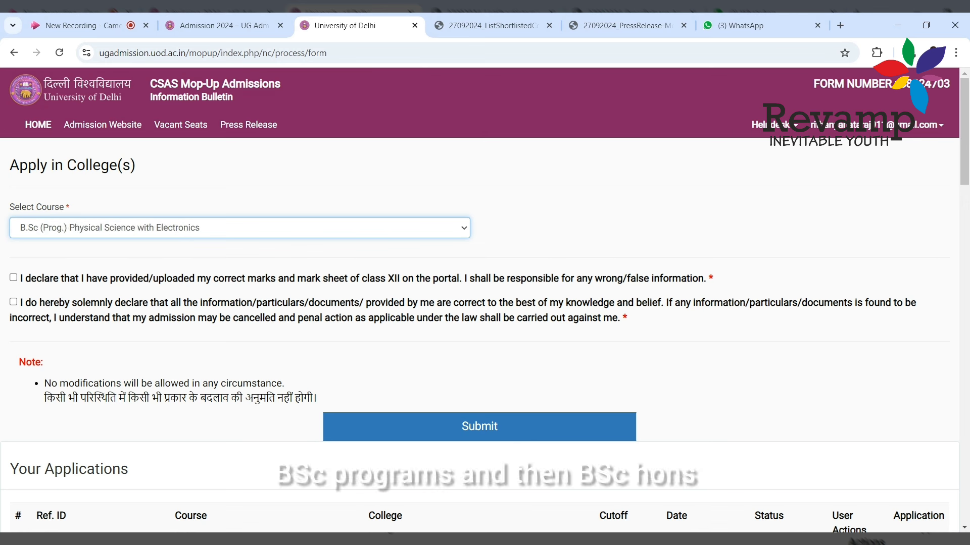
pyautogui.click(239, 227)
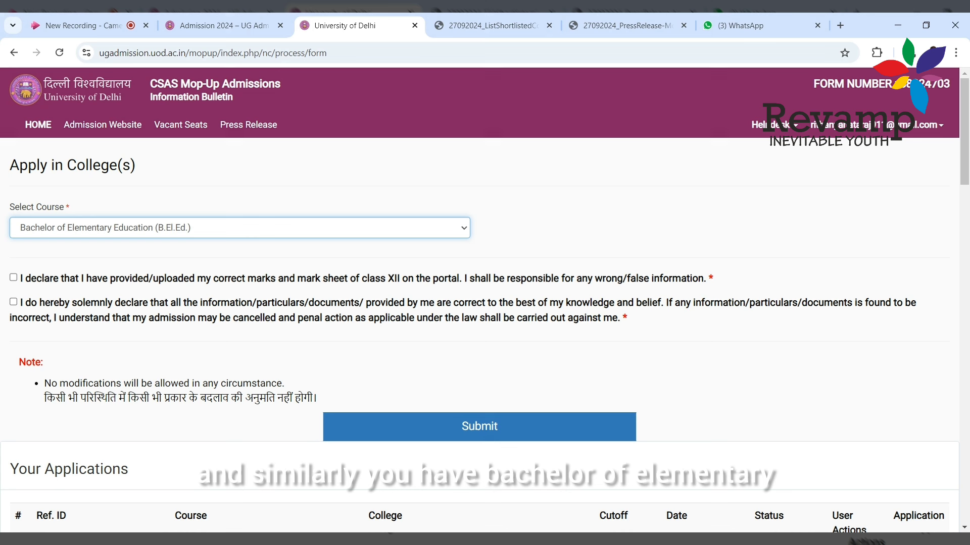
pyautogui.click(239, 228)
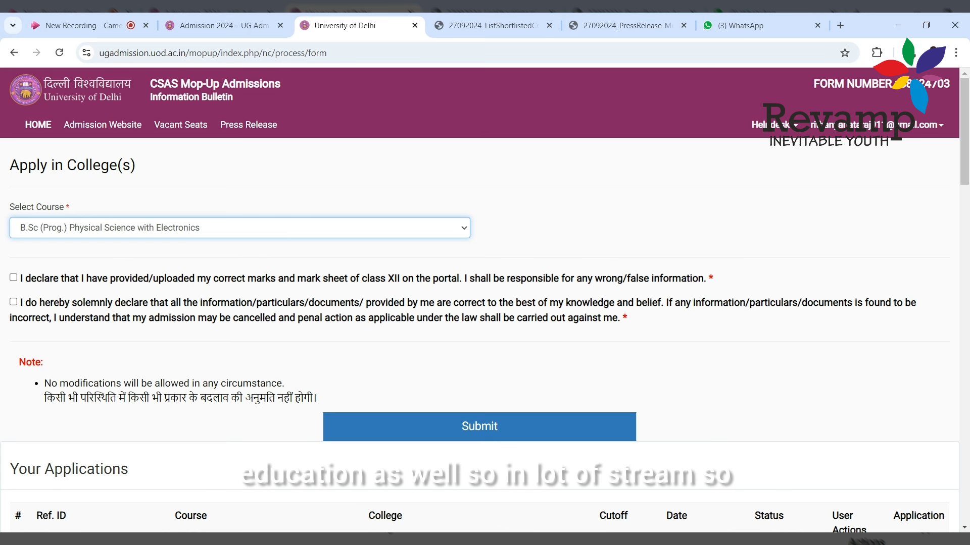
# - Compare Persian, Business Economics, English, Urdu and Instrumentation, settling on B.Sc (Hons.) Bio-Chemistry
pyautogui.click(239, 227)
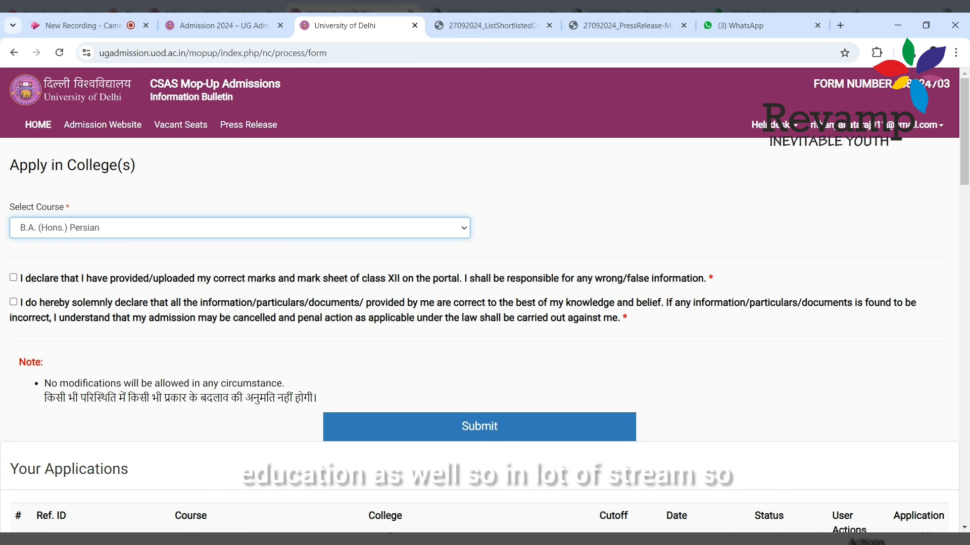
pyautogui.click(239, 228)
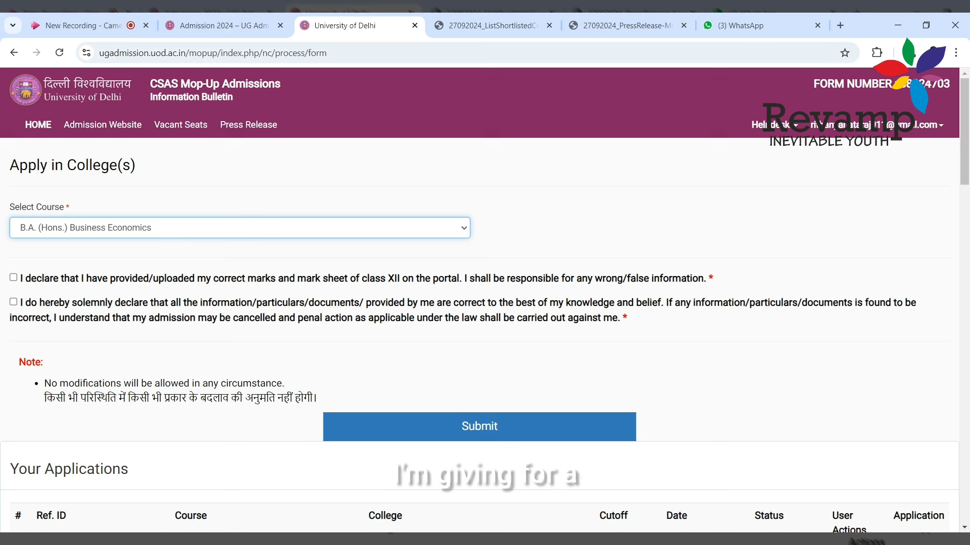
pyautogui.click(240, 227)
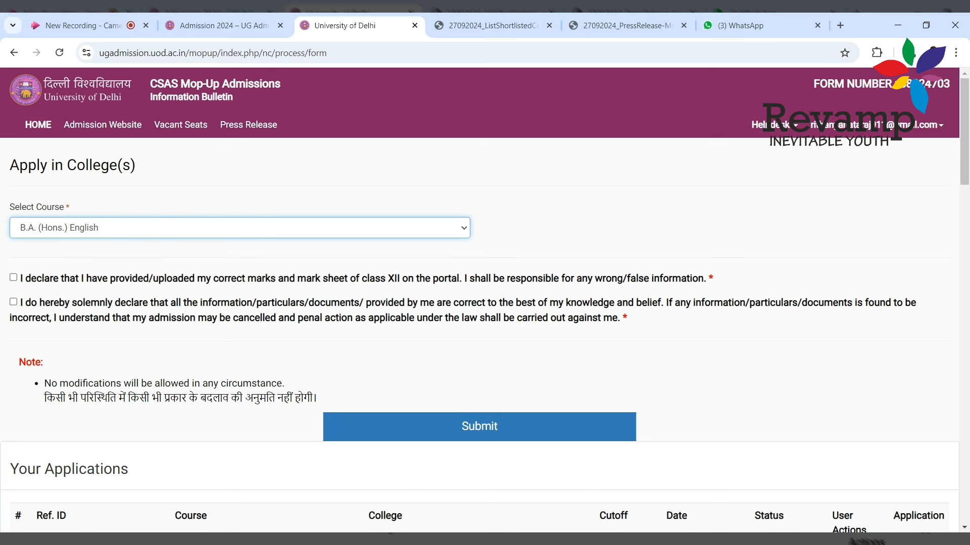
pyautogui.click(240, 227)
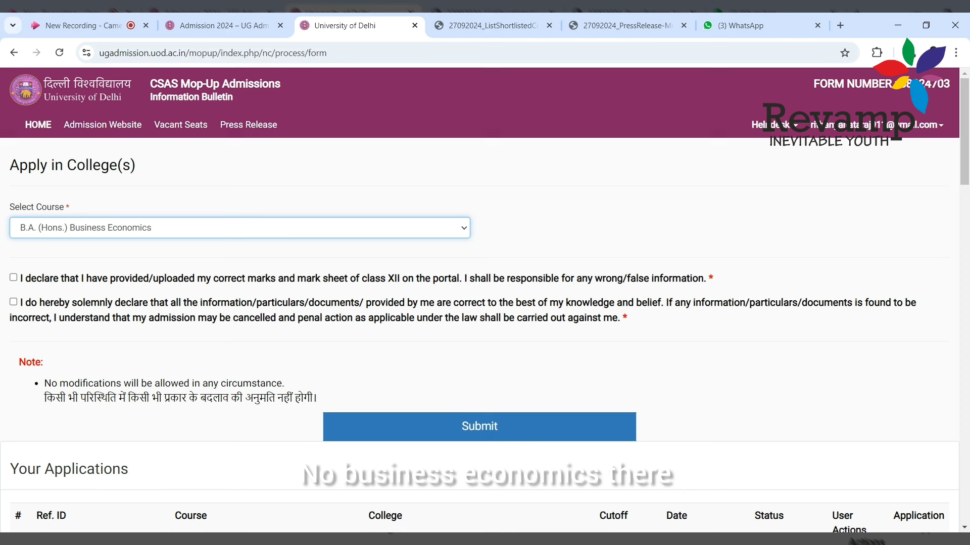
pyautogui.click(239, 227)
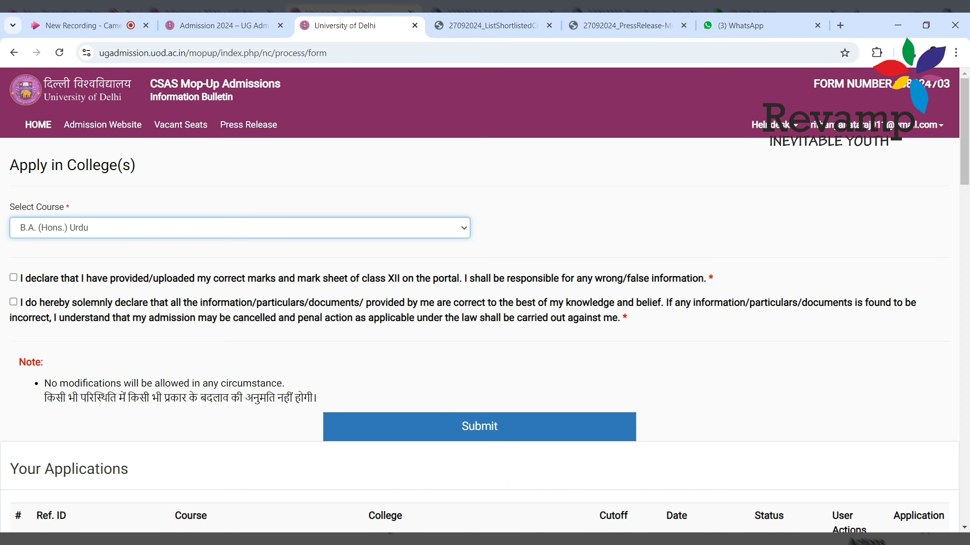
pyautogui.click(238, 228)
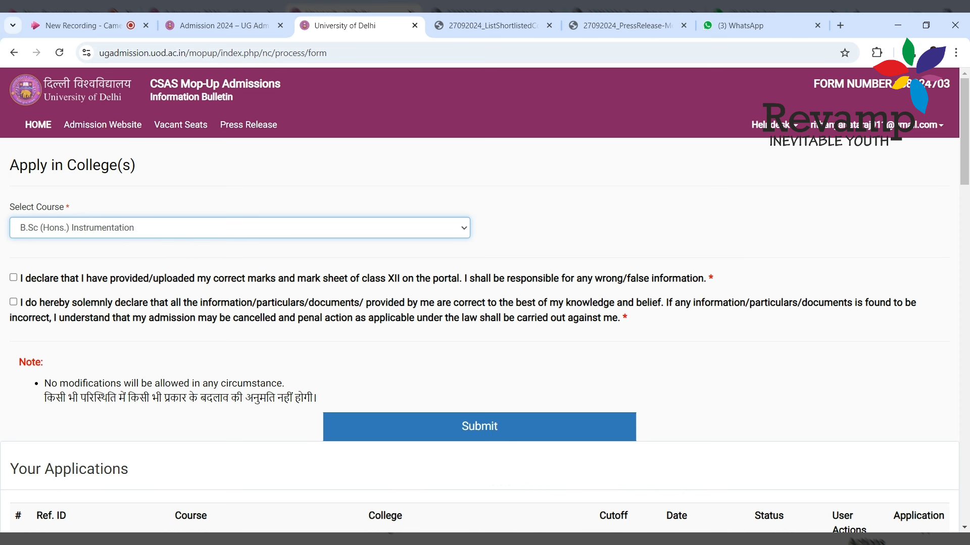
pyautogui.click(238, 228)
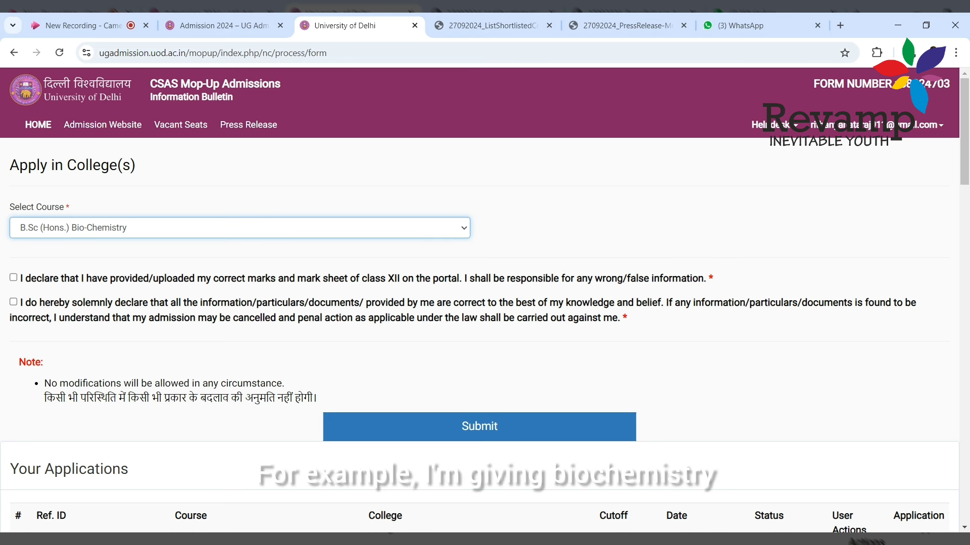
# - Preview colleges offering several courses, including B.A. (Hons.) Social Work and B.Sc (Hons.) Computer Science
pyautogui.click(239, 228)
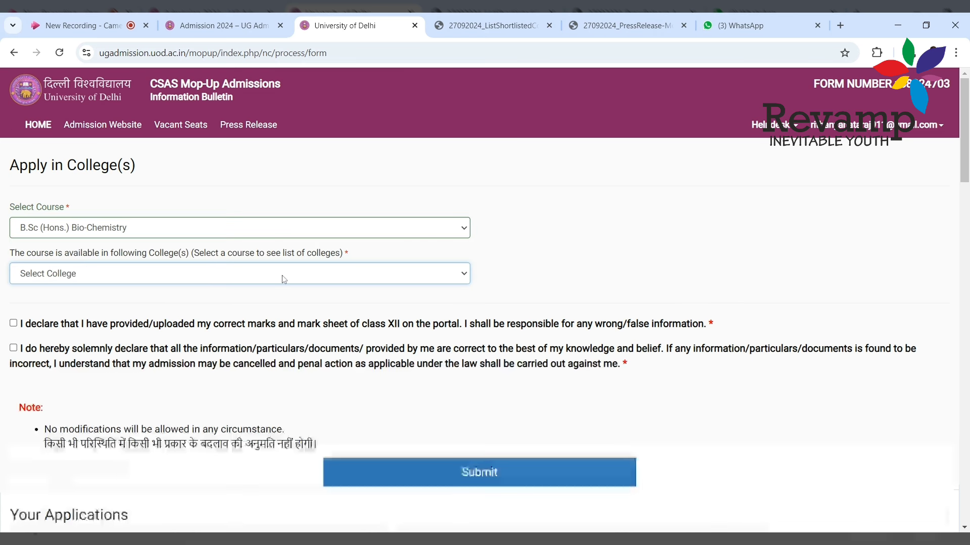
pyautogui.click(479, 472)
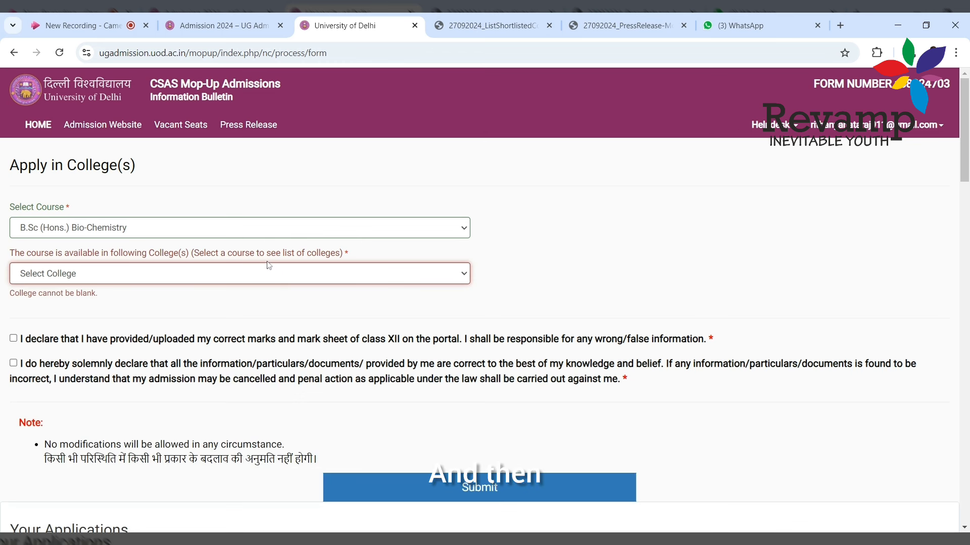
pyautogui.click(238, 228)
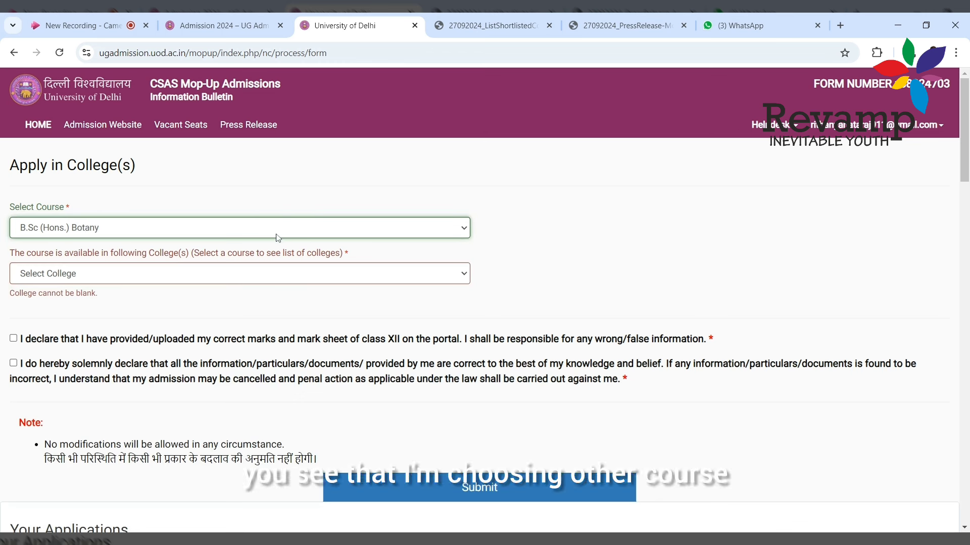
pyautogui.click(239, 227)
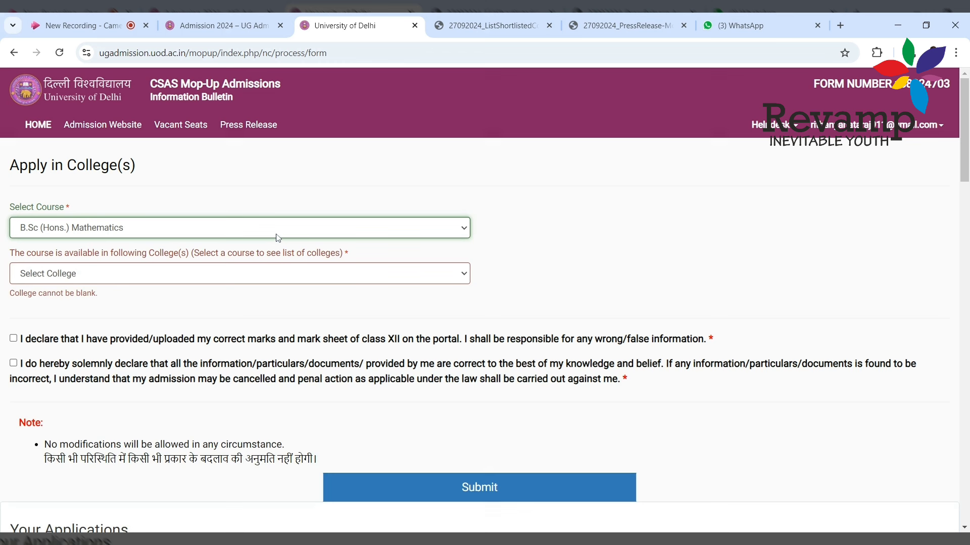
pyautogui.click(239, 227)
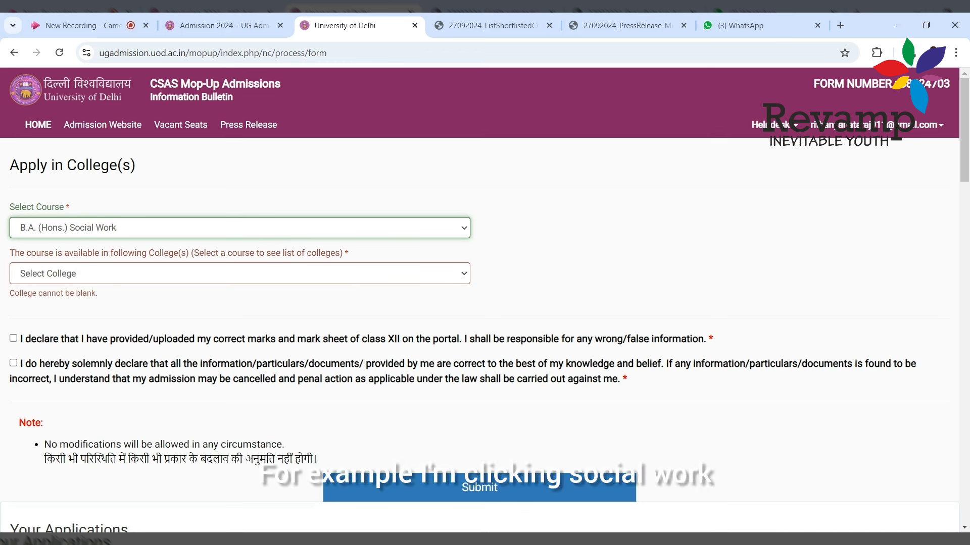
pyautogui.click(238, 274)
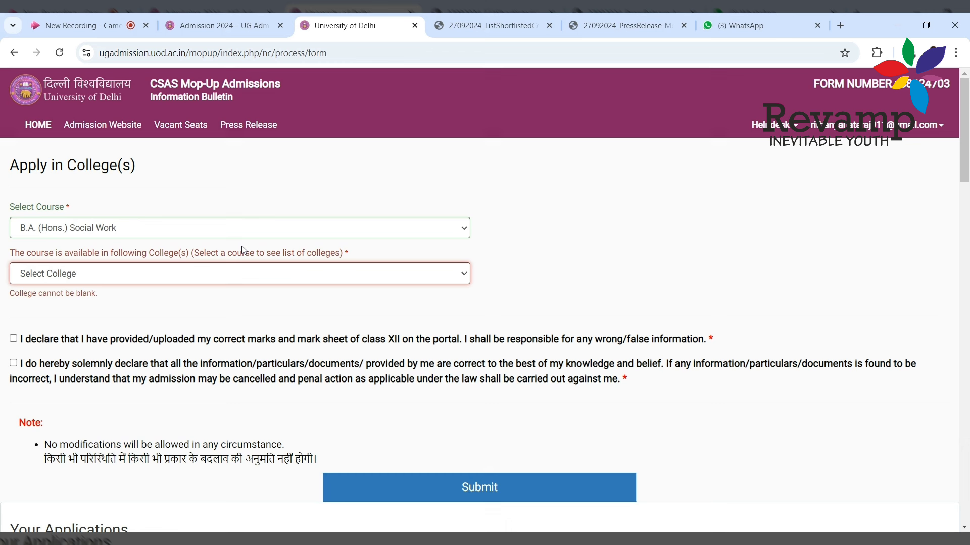
pyautogui.click(240, 227)
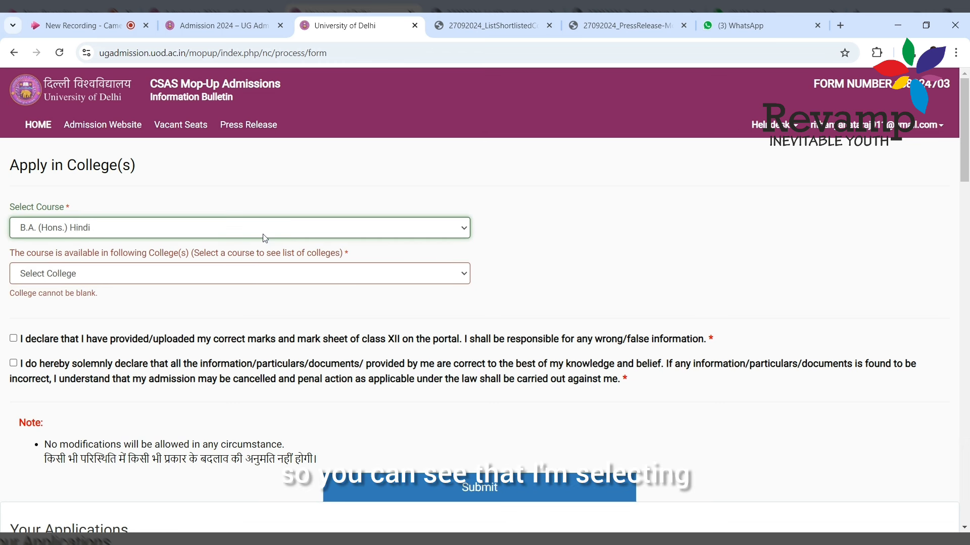
pyautogui.click(238, 228)
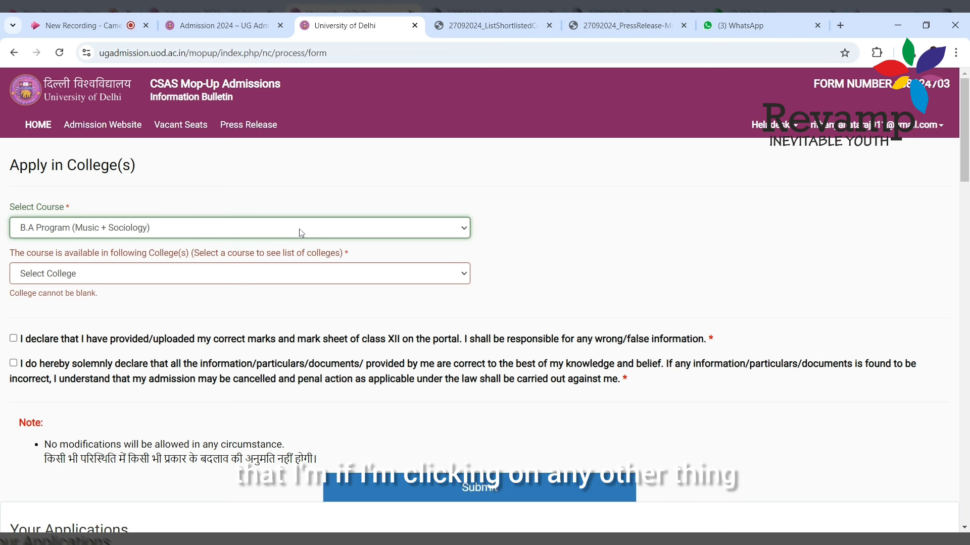
pyautogui.click(239, 227)
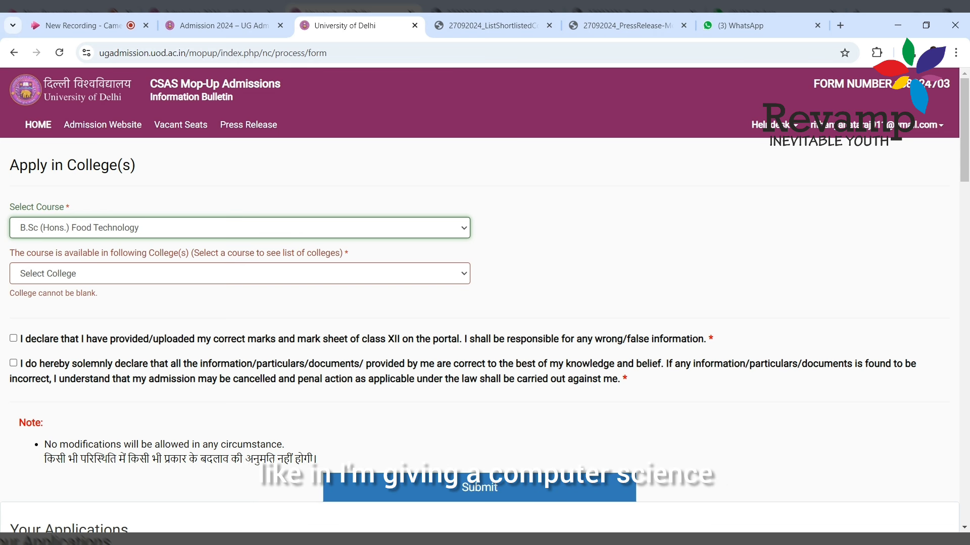
pyautogui.click(238, 227)
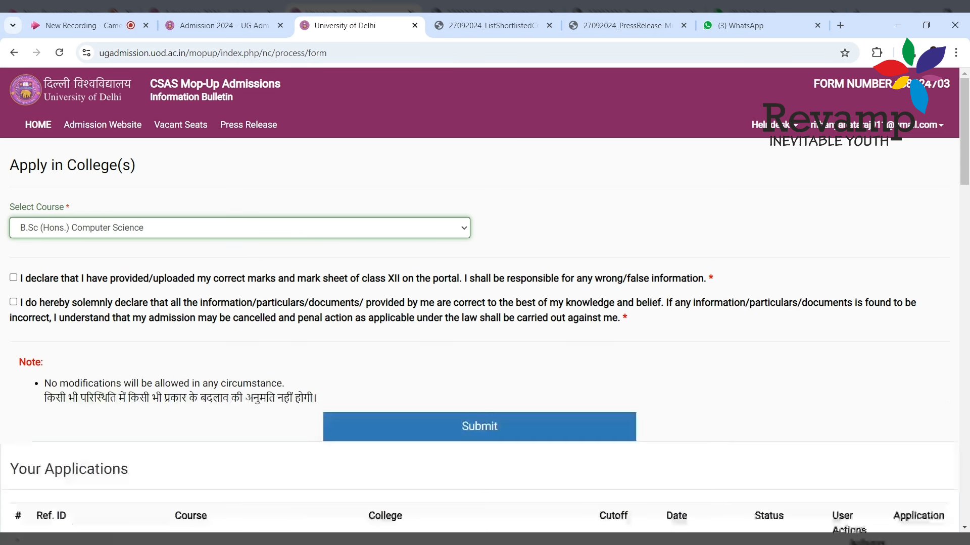
pyautogui.click(238, 227)
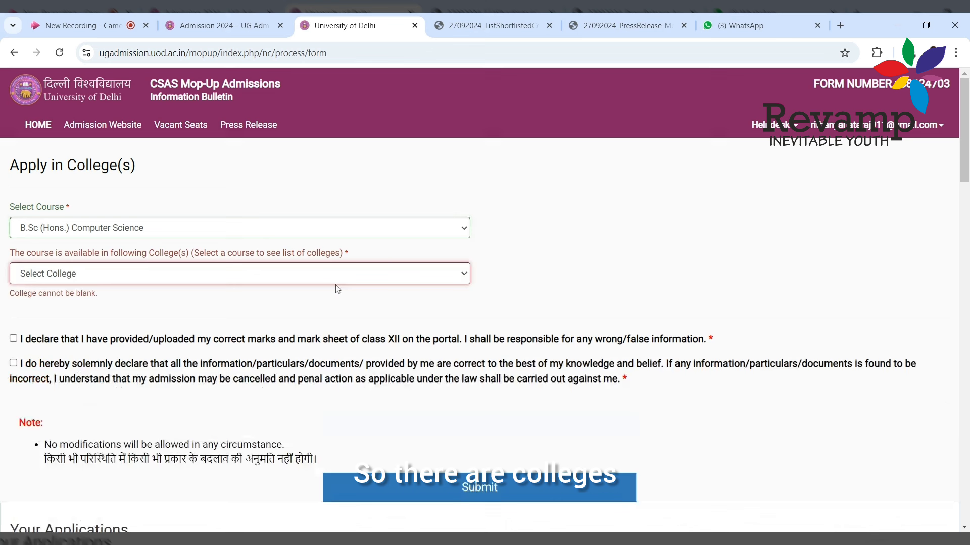
pyautogui.moveTo(294, 234)
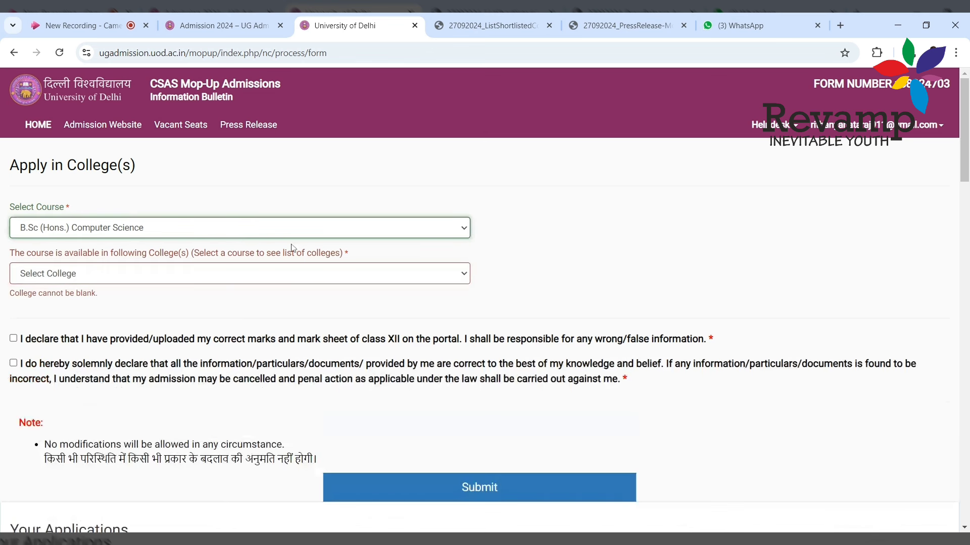
# - Check B.Sc (Hons.) Home Science at Institute of Home Economics (W) and more courses, ending on B.A Program (Physical Education + Psychology)
pyautogui.click(239, 227)
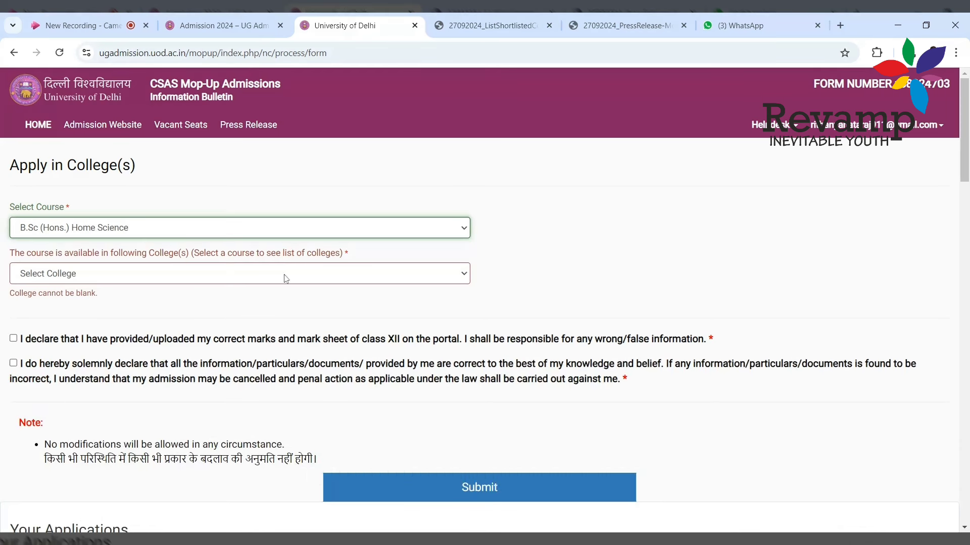
pyautogui.click(239, 274)
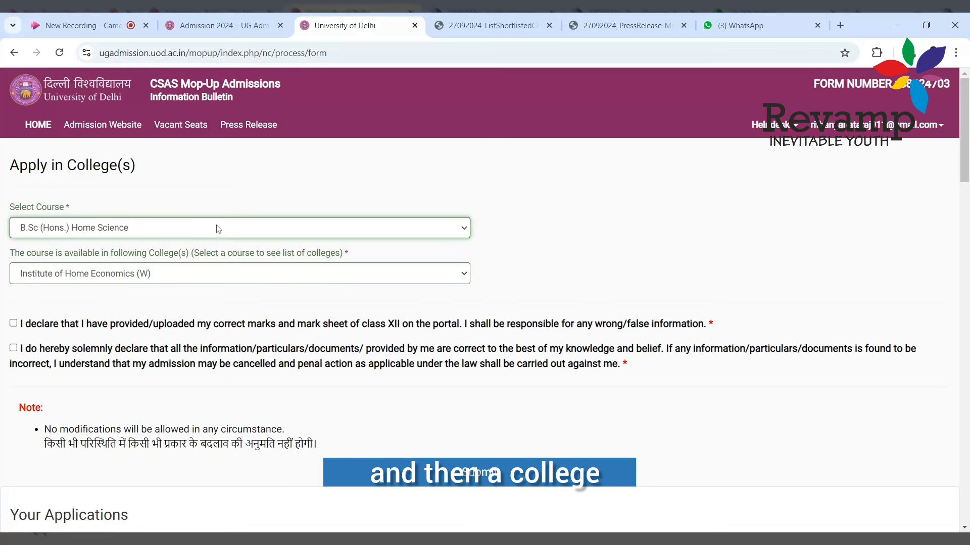
pyautogui.click(239, 227)
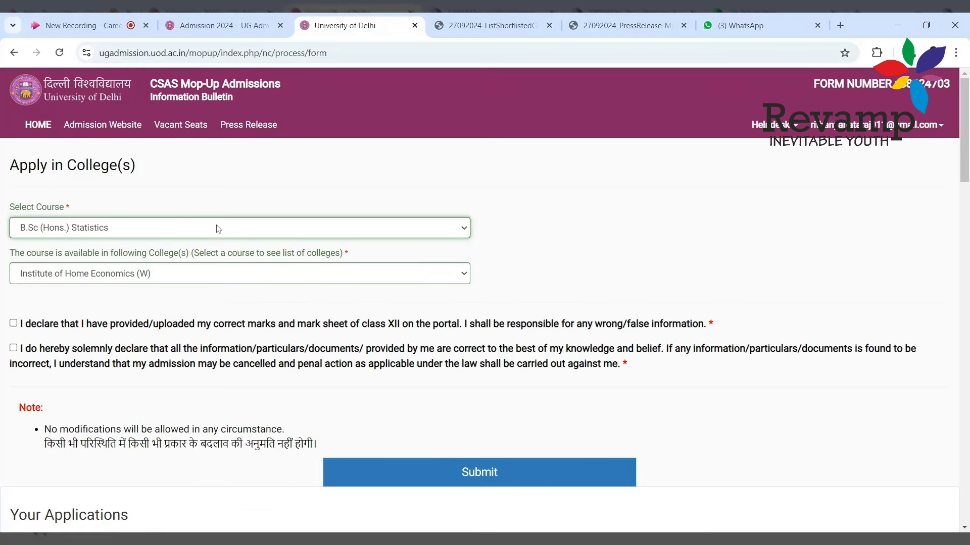
pyautogui.click(239, 227)
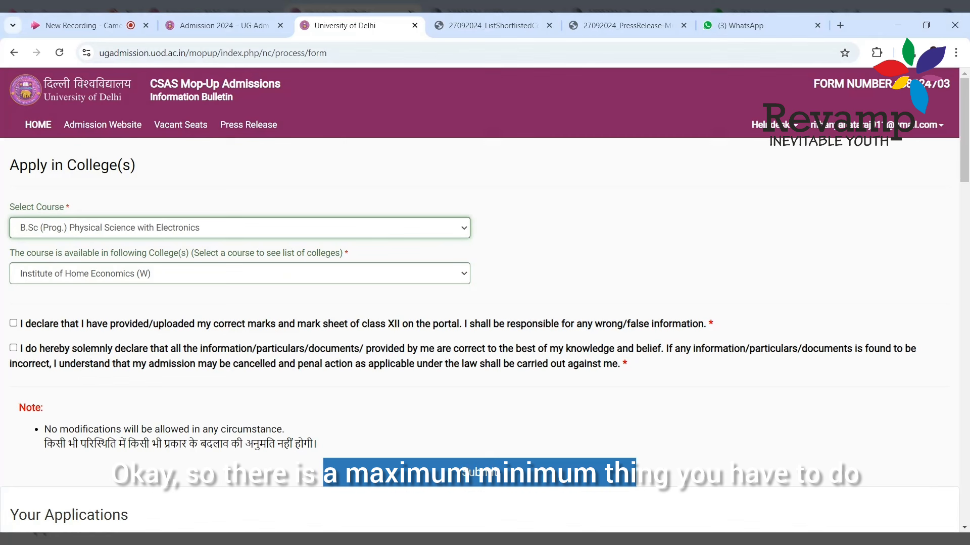
pyautogui.click(238, 227)
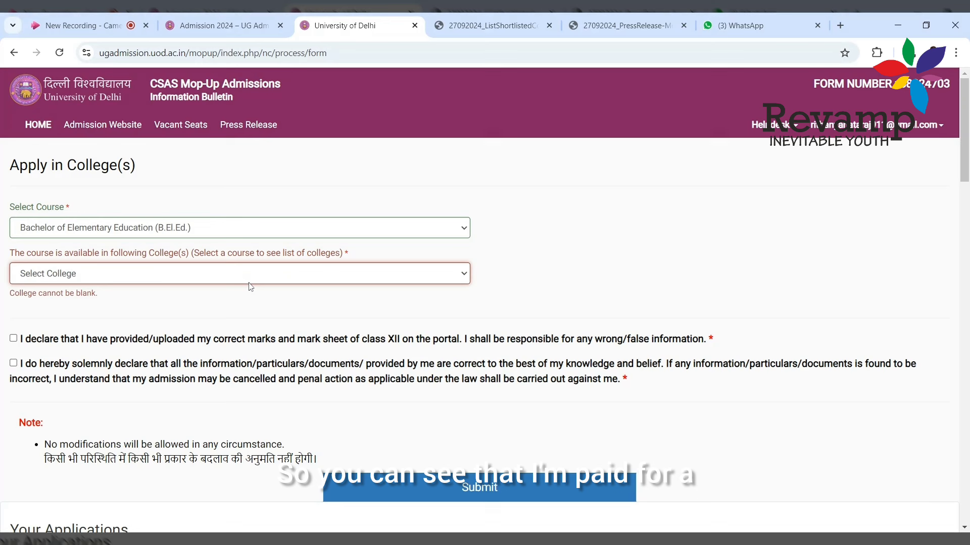
pyautogui.click(238, 274)
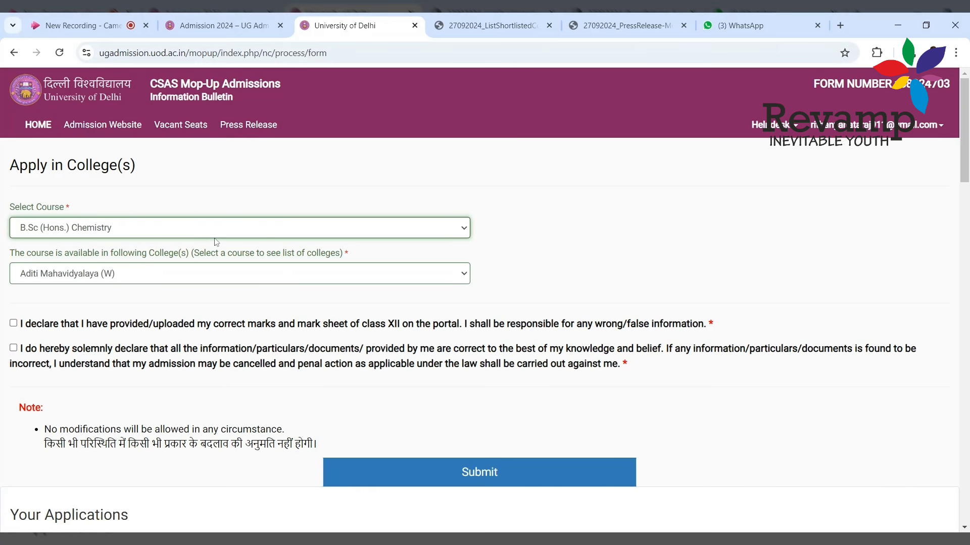
pyautogui.click(238, 227)
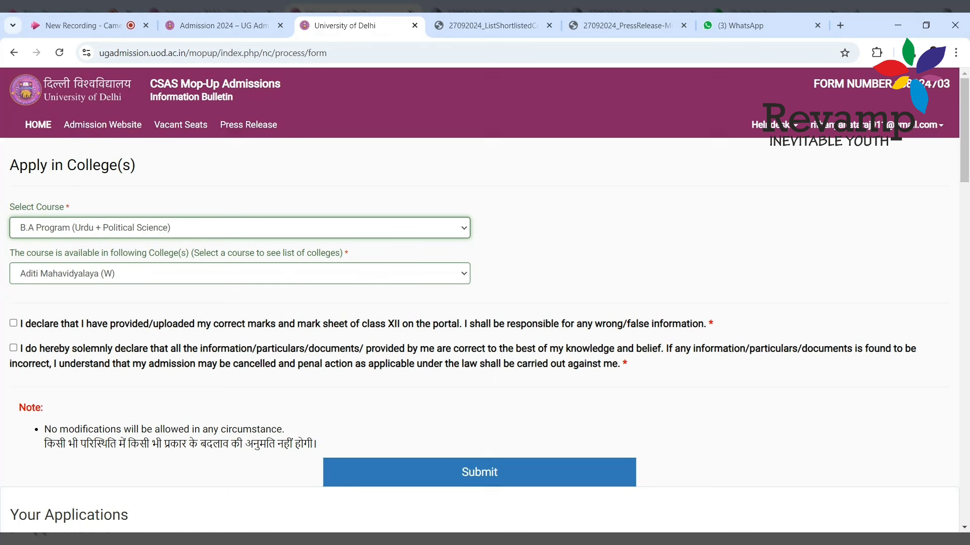
pyautogui.click(240, 227)
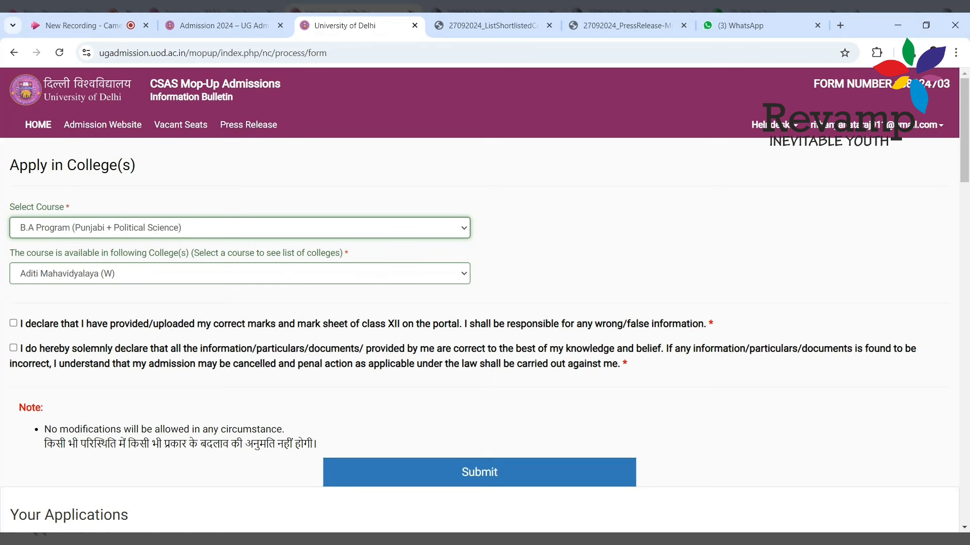
pyautogui.click(239, 227)
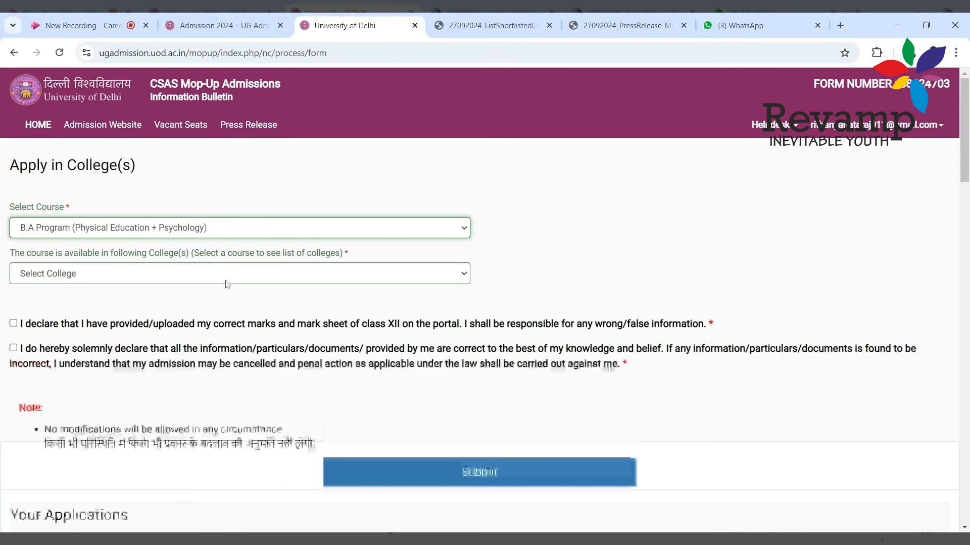
# - Apply for B.A Program (Physical Education + Psychology) at Lakshmibai College (W), accepting both declarations and confirming
pyautogui.click(240, 274)
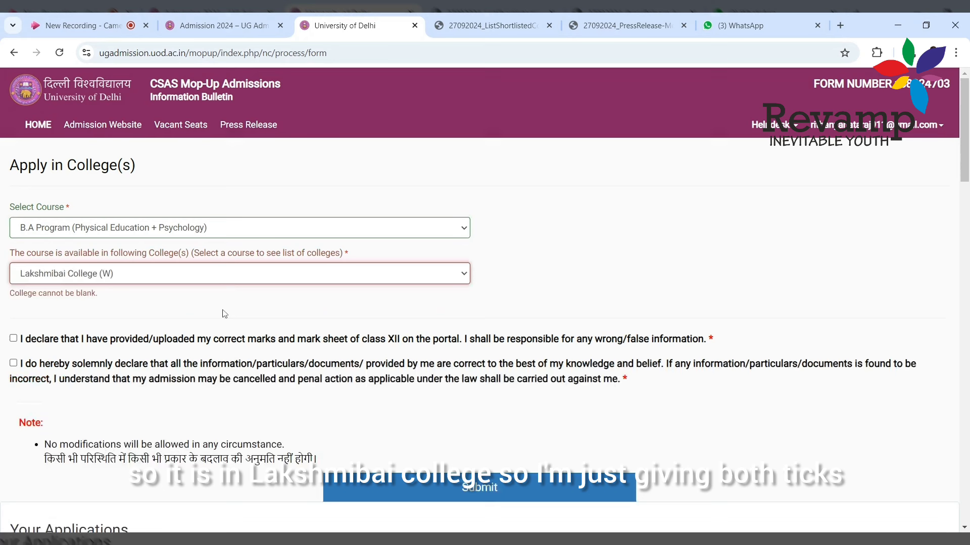
pyautogui.click(13, 323)
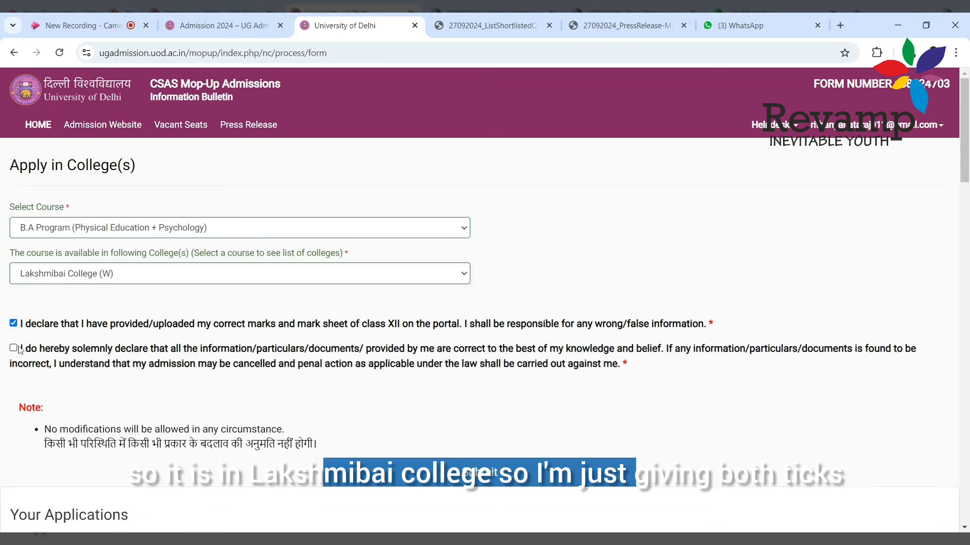
pyautogui.click(13, 348)
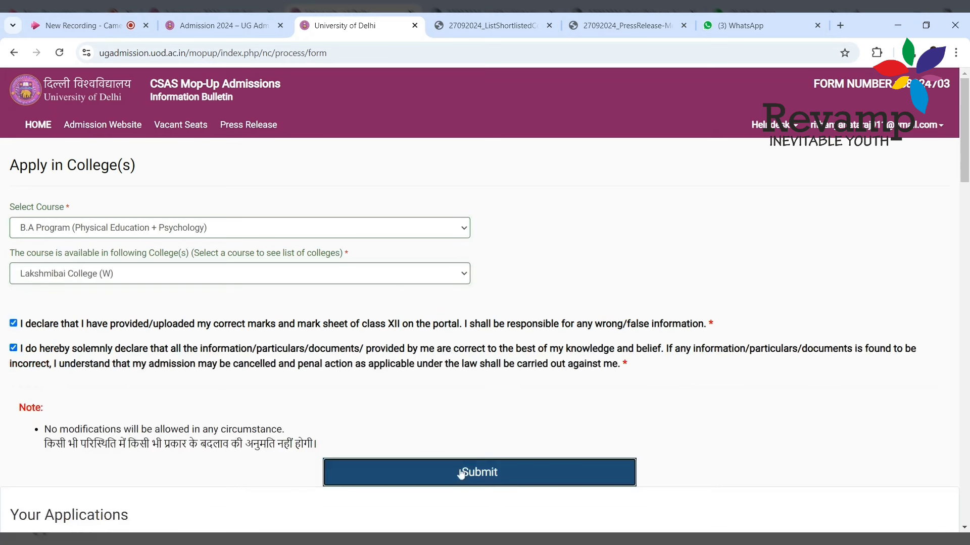
pyautogui.click(479, 472)
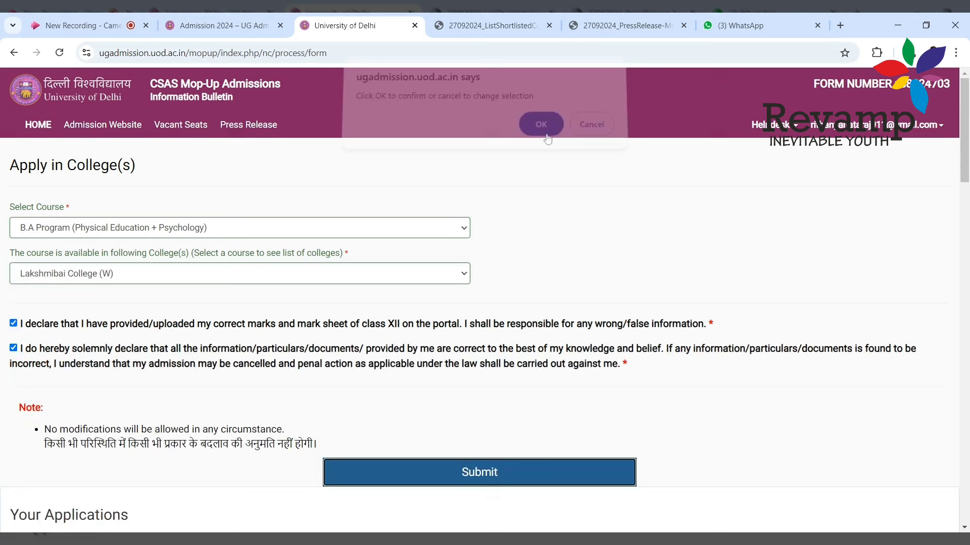
pyautogui.click(540, 124)
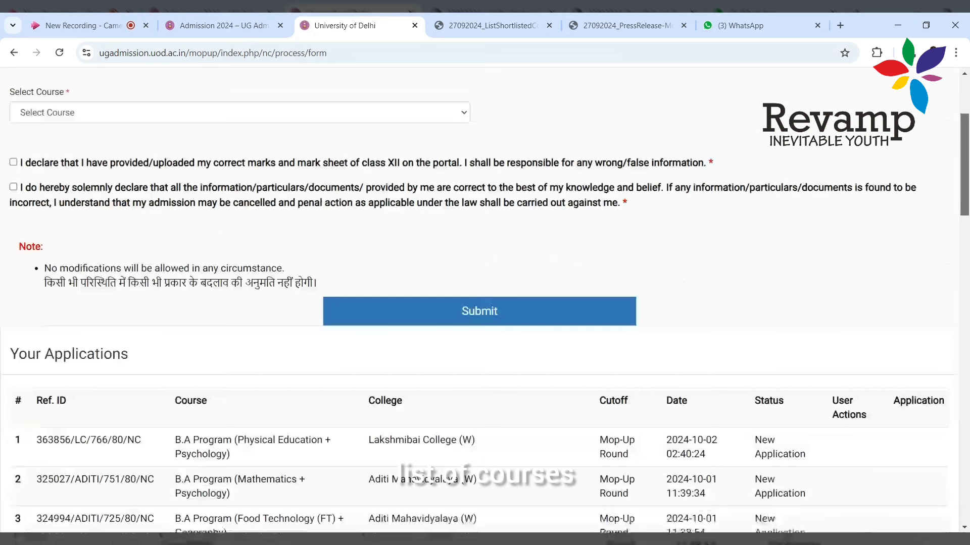
pyautogui.scroll(-3)
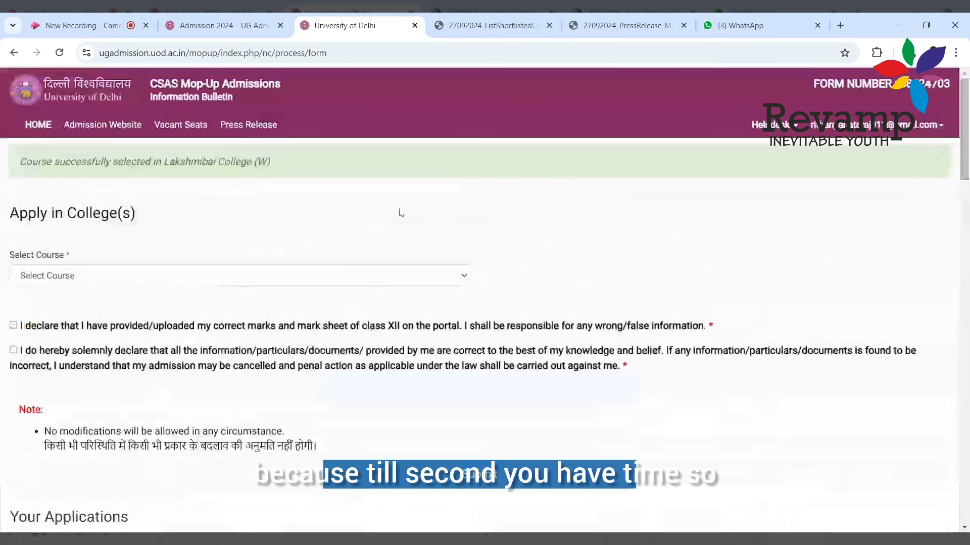
pyautogui.moveTo(525, 158)
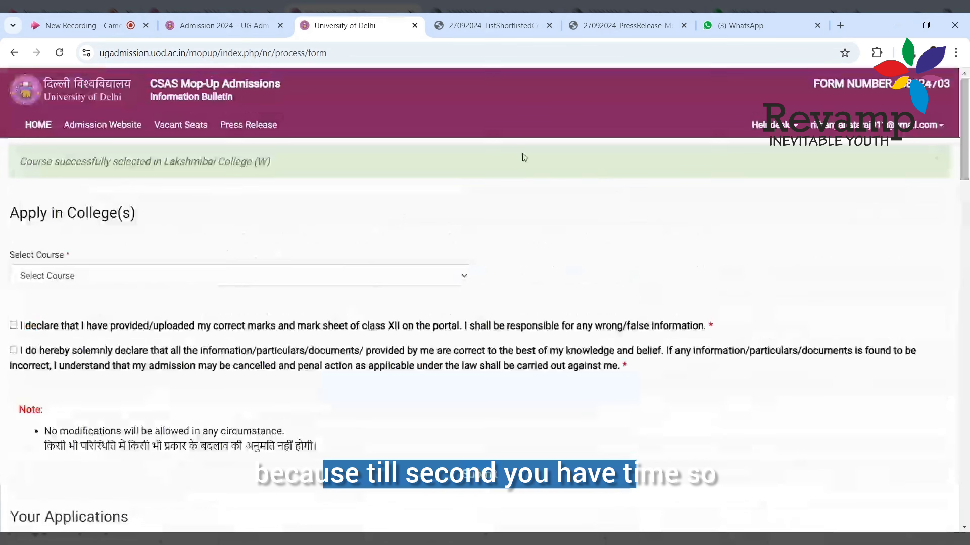
pyautogui.moveTo(425, 170)
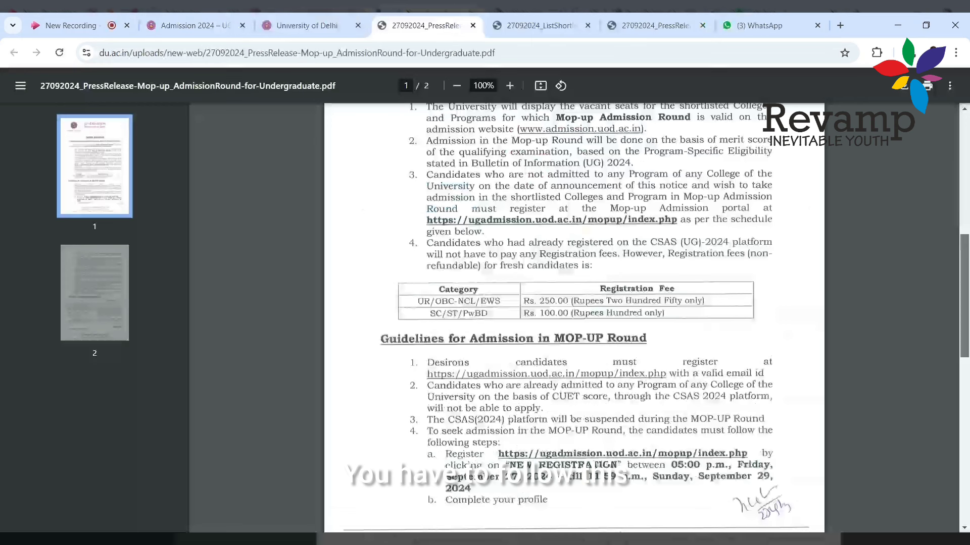
# - Scroll the press release to its page 2 Schedule for Mop-up Admission Round table
pyautogui.scroll(-3)
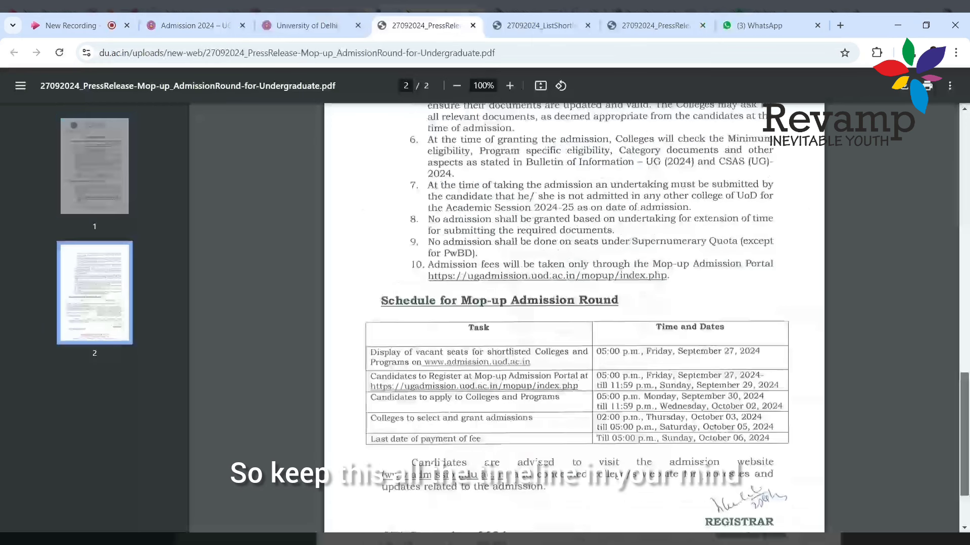
pyautogui.scroll(-3)
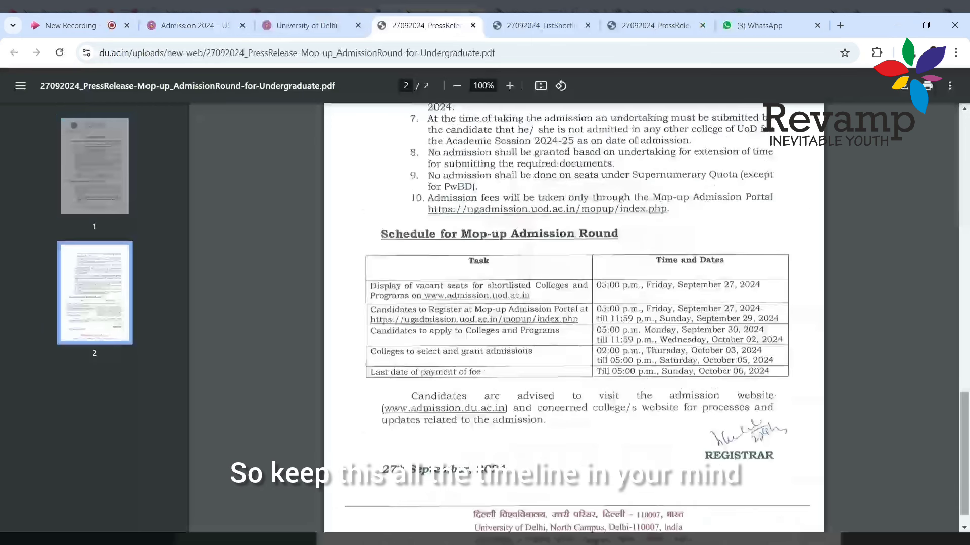